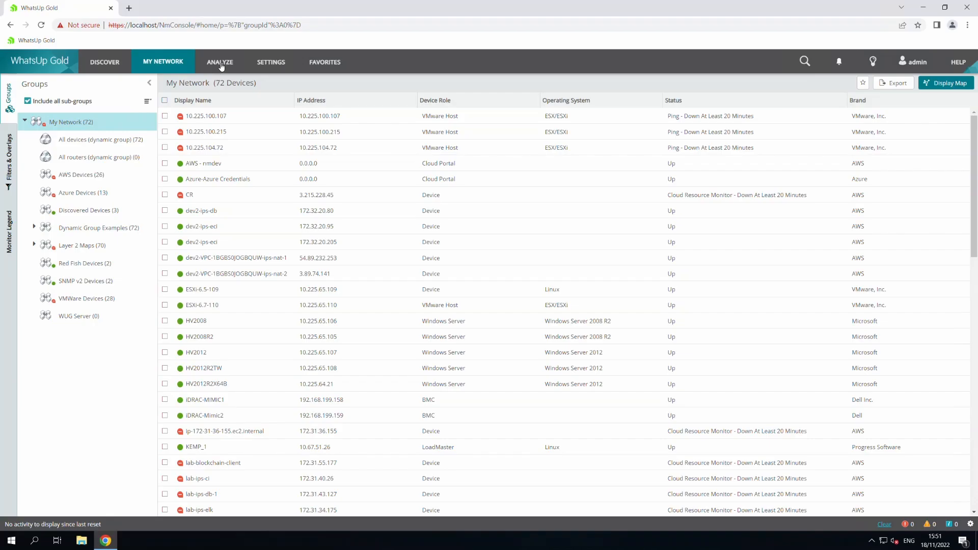
- Navigate from the device list to the Home Dashboard via Analyze > Dashboards
{"action": "left_click", "coordinate": [220, 62]}
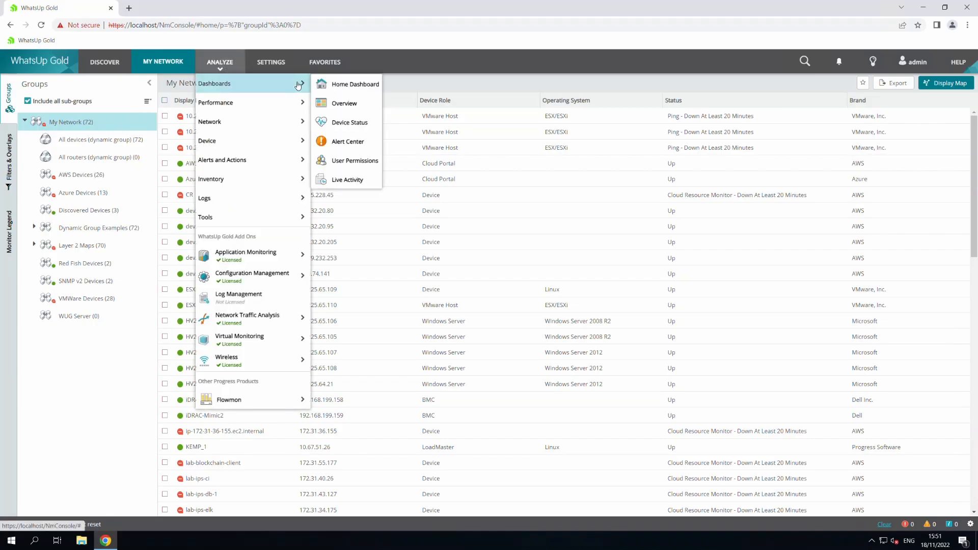
{"action": "left_click", "coordinate": [354, 85]}
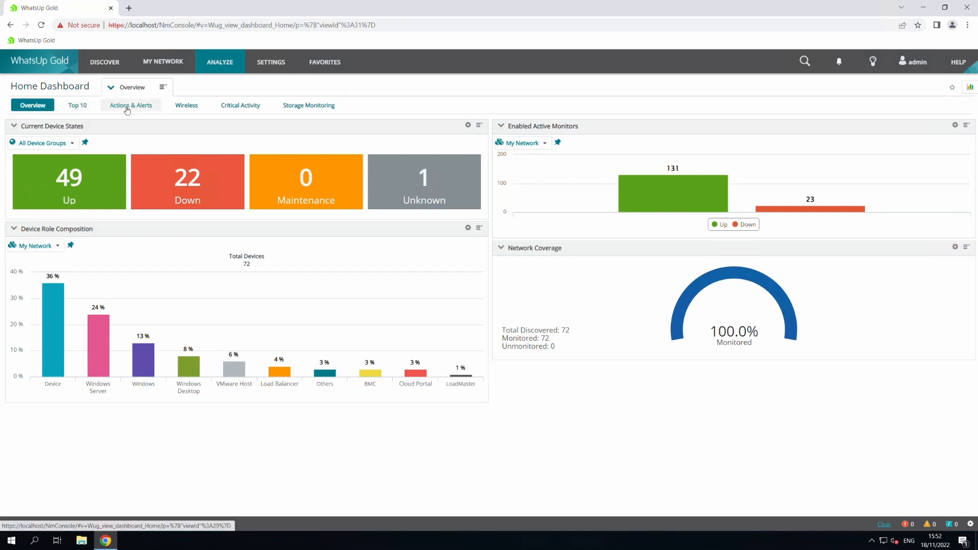
{"action": "mouse_move", "coordinate": [241, 105]}
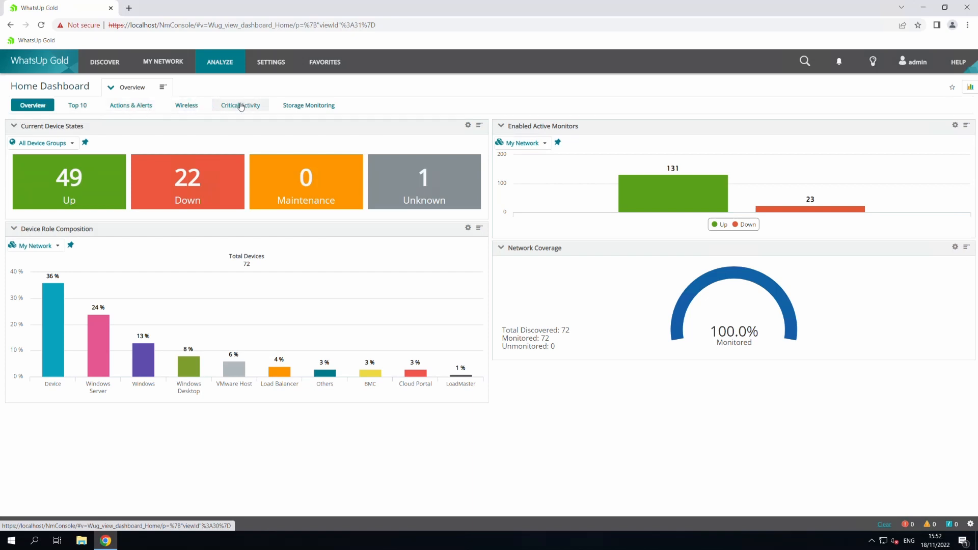
{"action": "mouse_move", "coordinate": [308, 105]}
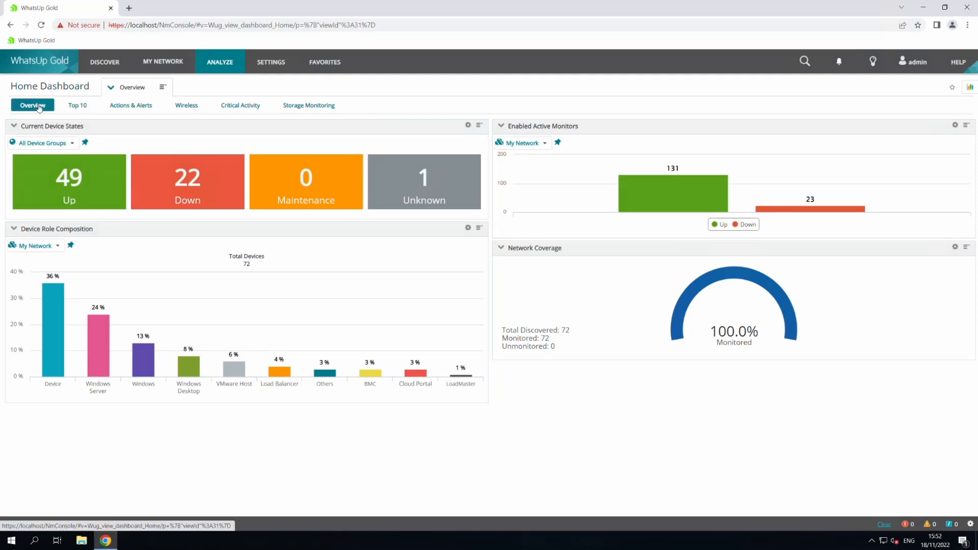
{"action": "mouse_move", "coordinate": [305, 179]}
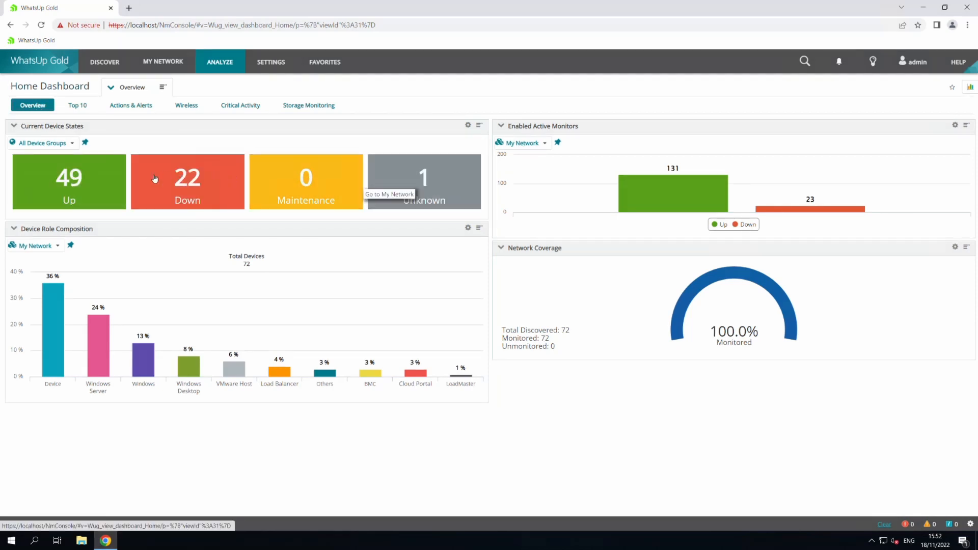
{"action": "mouse_move", "coordinate": [85, 183]}
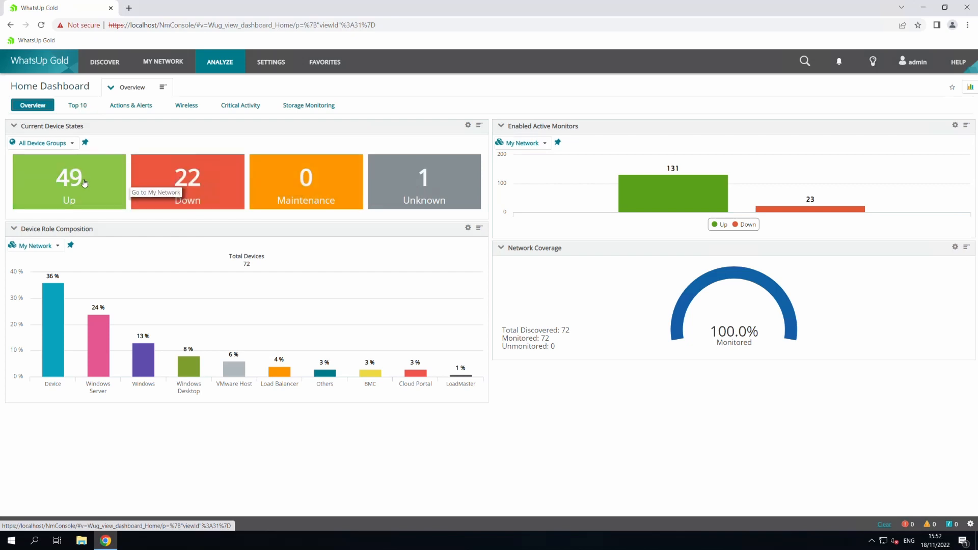
{"action": "left_click", "coordinate": [186, 181]}
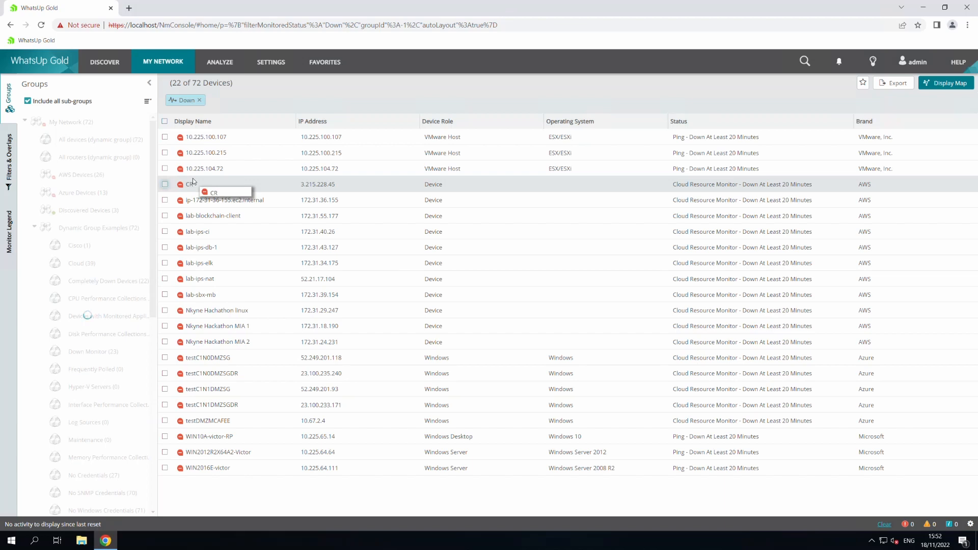
{"action": "mouse_move", "coordinate": [204, 168]}
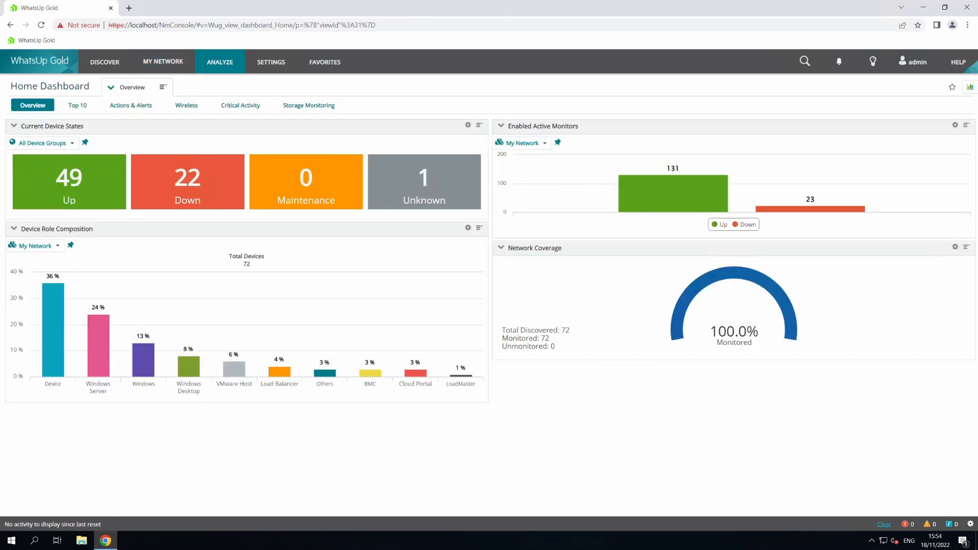
{"action": "mouse_move", "coordinate": [120, 131]}
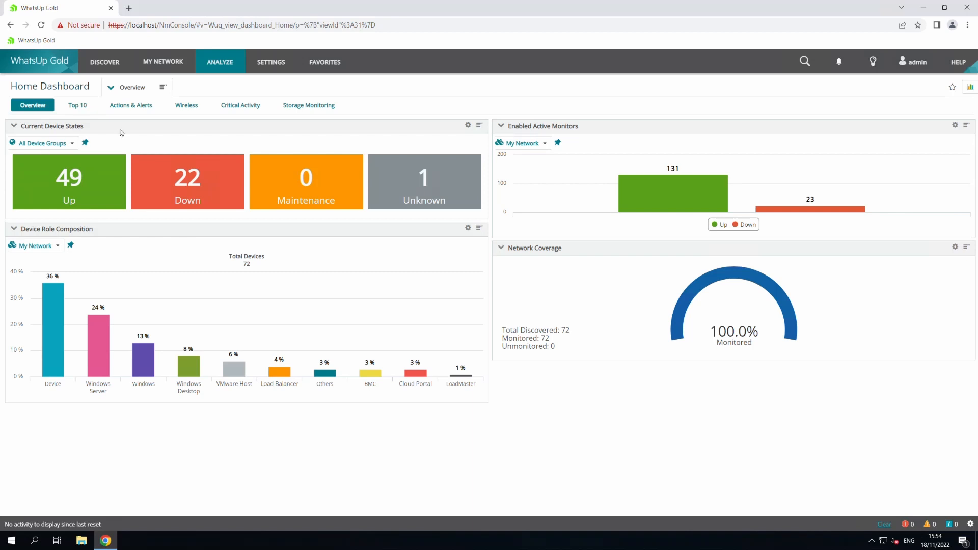
- Filter Current Device States to Red Fish Devices and hide the Unknown state in its settings
{"action": "left_click", "coordinate": [43, 143]}
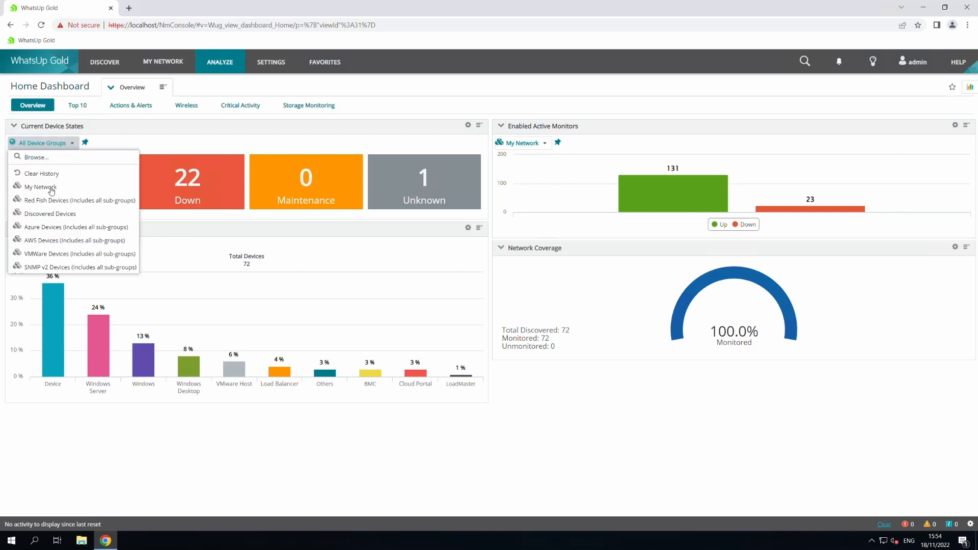
{"action": "left_click", "coordinate": [80, 199]}
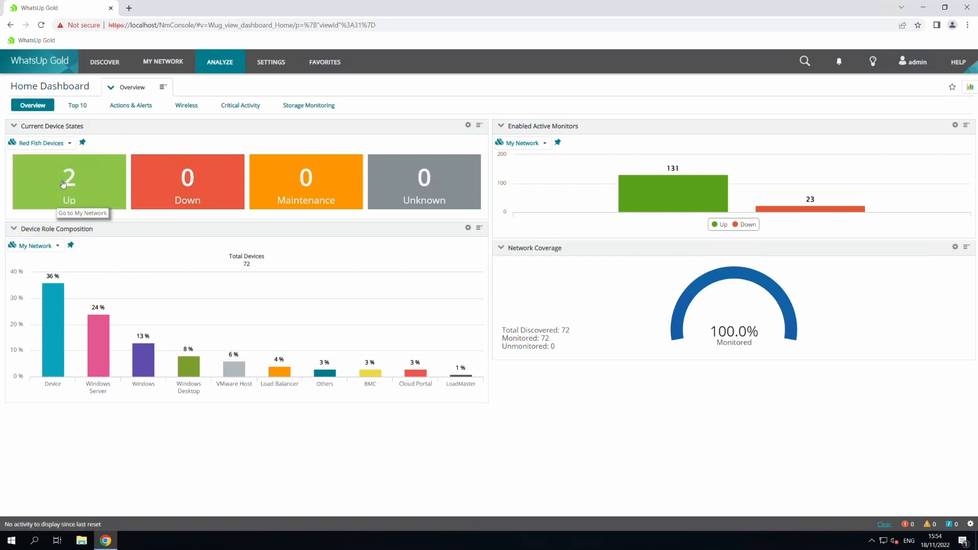
{"action": "left_click", "coordinate": [467, 125]}
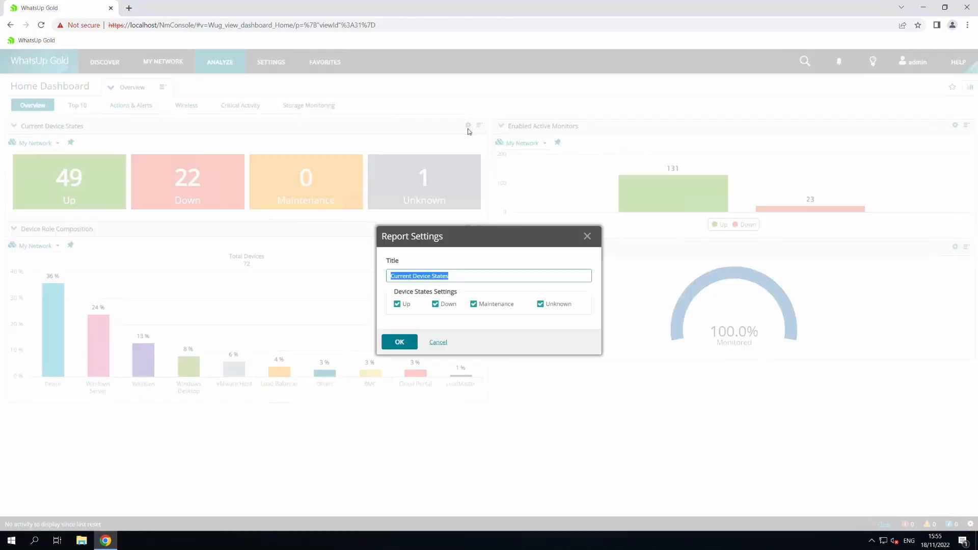
{"action": "left_click", "coordinate": [540, 304]}
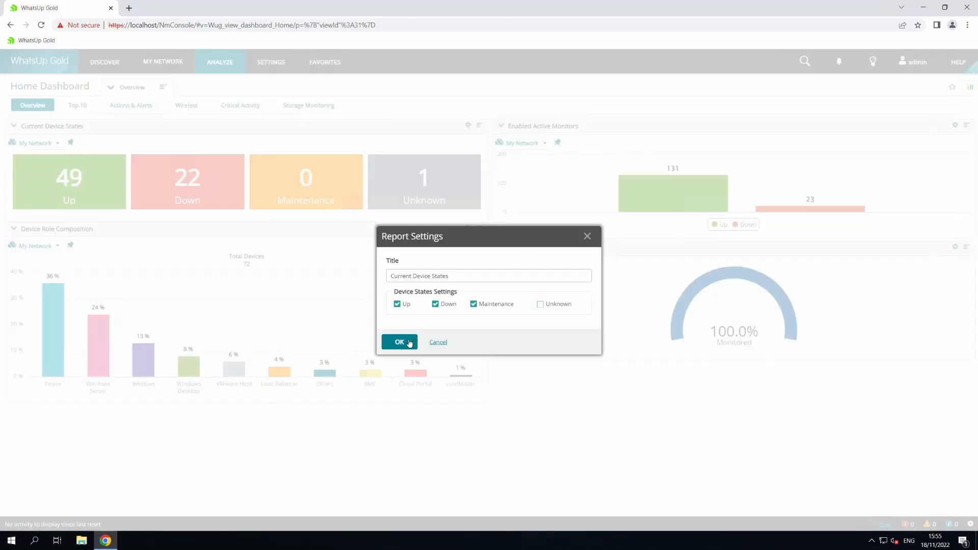
{"action": "left_click", "coordinate": [399, 342]}
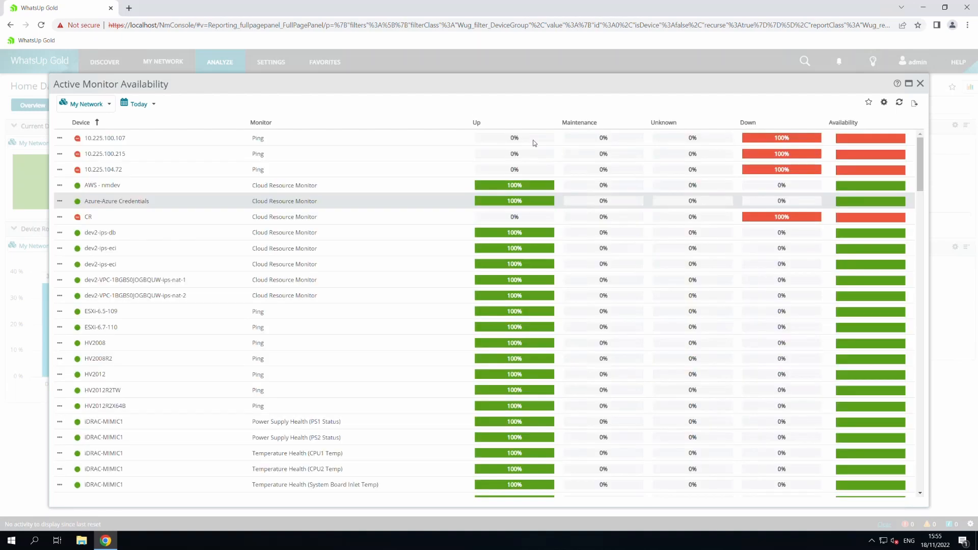
- Set the availability time range to Week to Date and show actions for device 10.225.100.107
{"action": "left_click", "coordinate": [139, 104]}
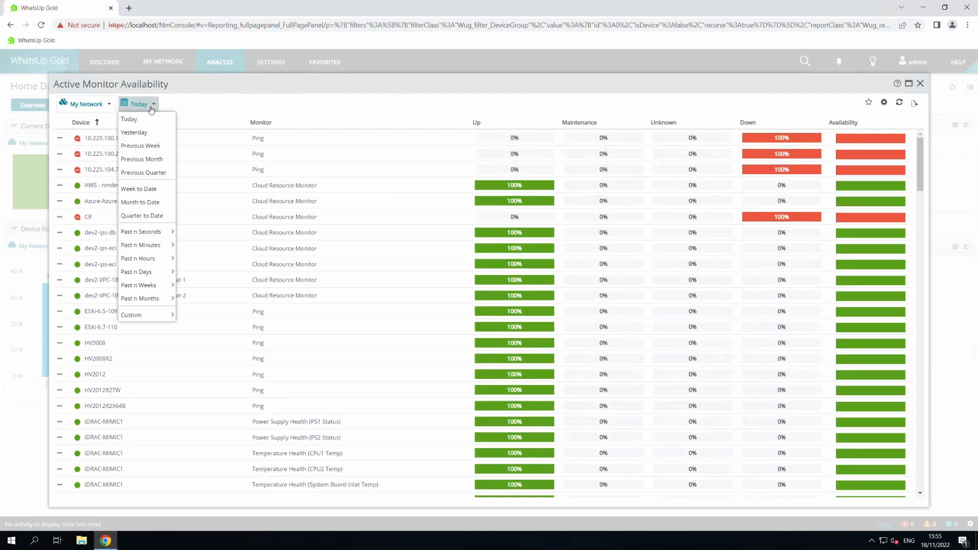
{"action": "mouse_move", "coordinate": [138, 189]}
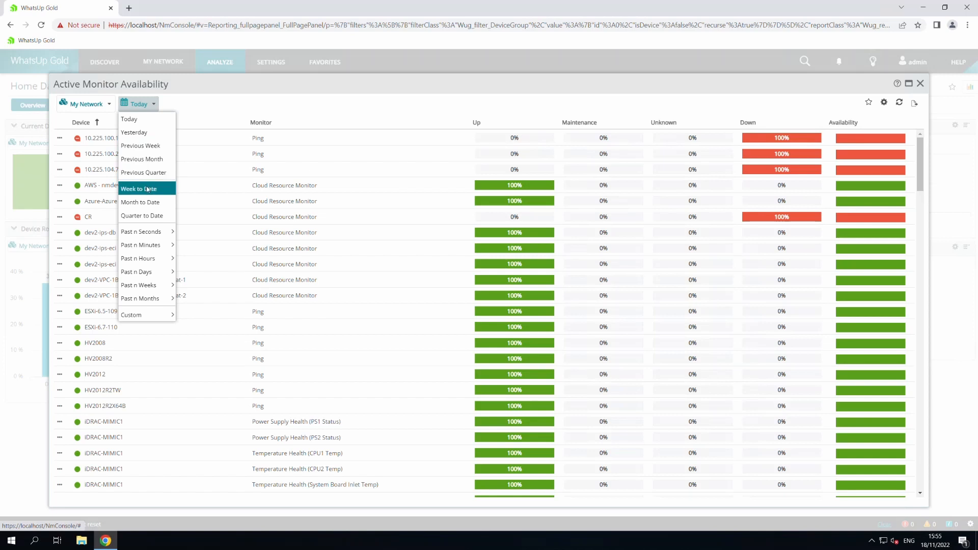
{"action": "left_click", "coordinate": [138, 188]}
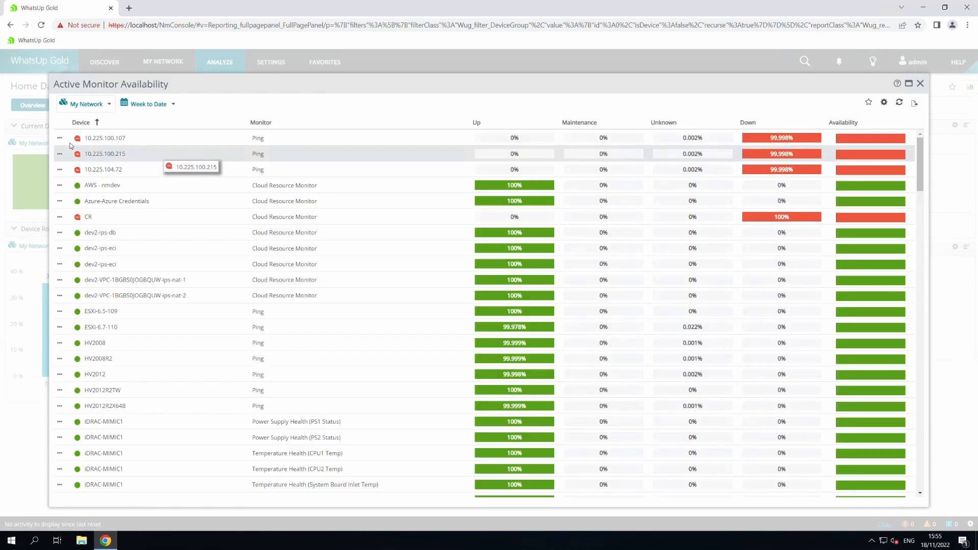
{"action": "left_click", "coordinate": [59, 154]}
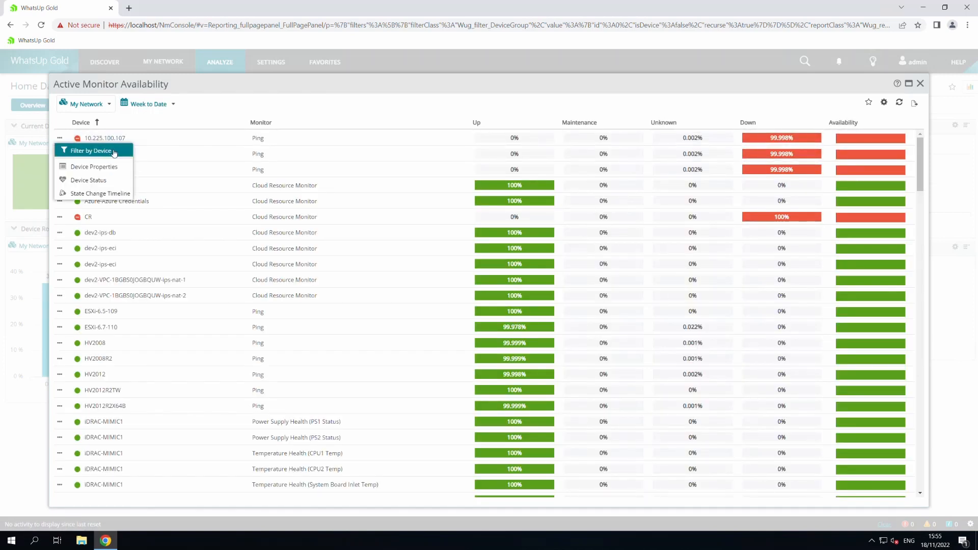
{"action": "mouse_move", "coordinate": [88, 179]}
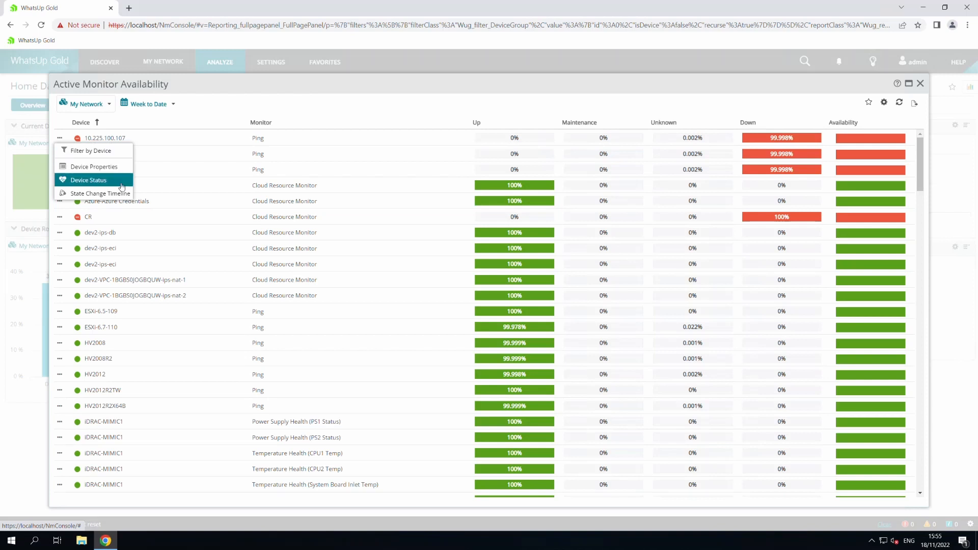
{"action": "mouse_move", "coordinate": [93, 193]}
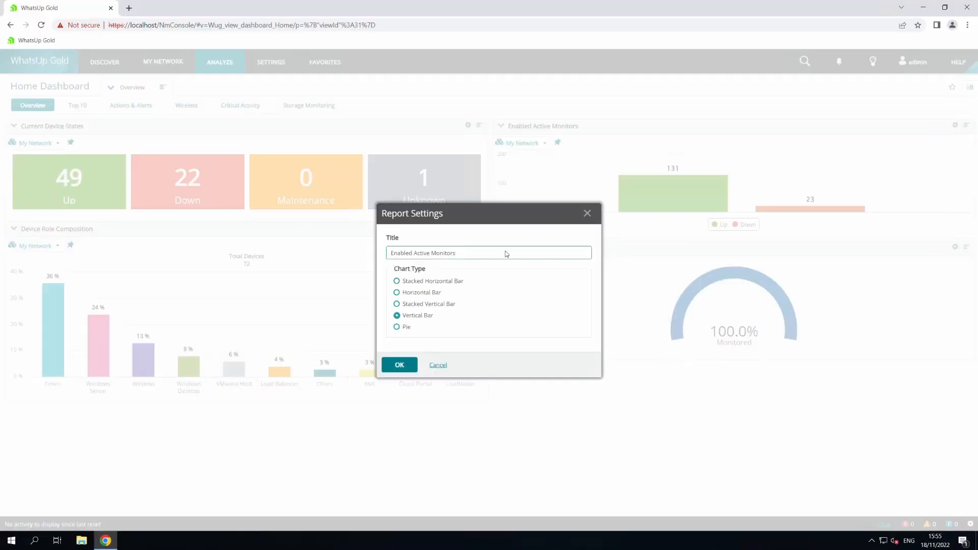
- Display the Enabled Active Monitors report as a pie chart
{"action": "left_click", "coordinate": [396, 327]}
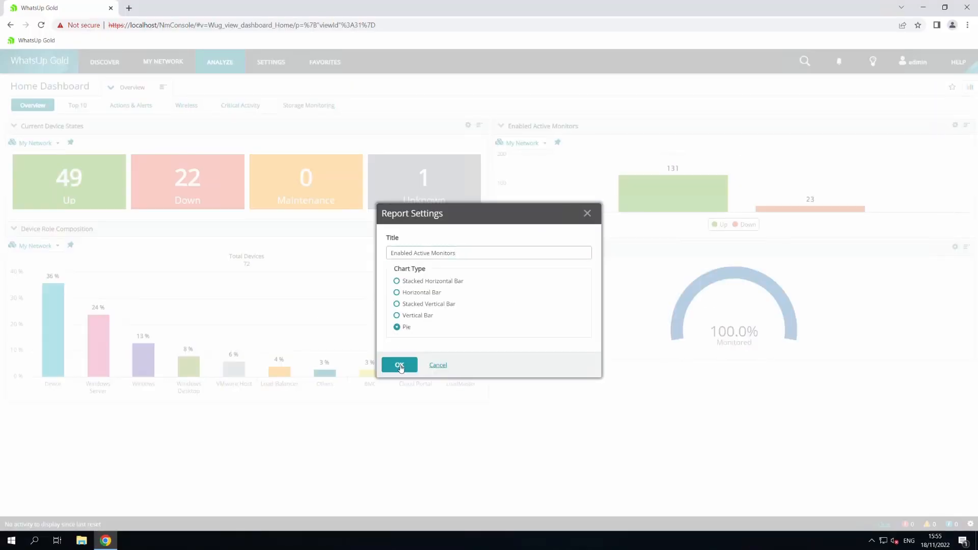
{"action": "left_click", "coordinate": [399, 365]}
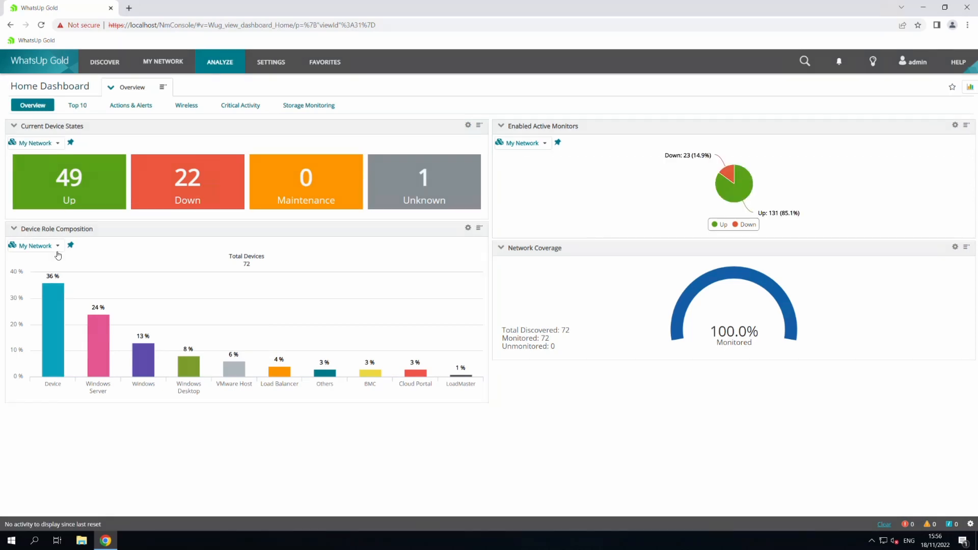
- Make Device Role Composition cover All Device Groups and display it as a pie chart
{"action": "left_click", "coordinate": [35, 246]}
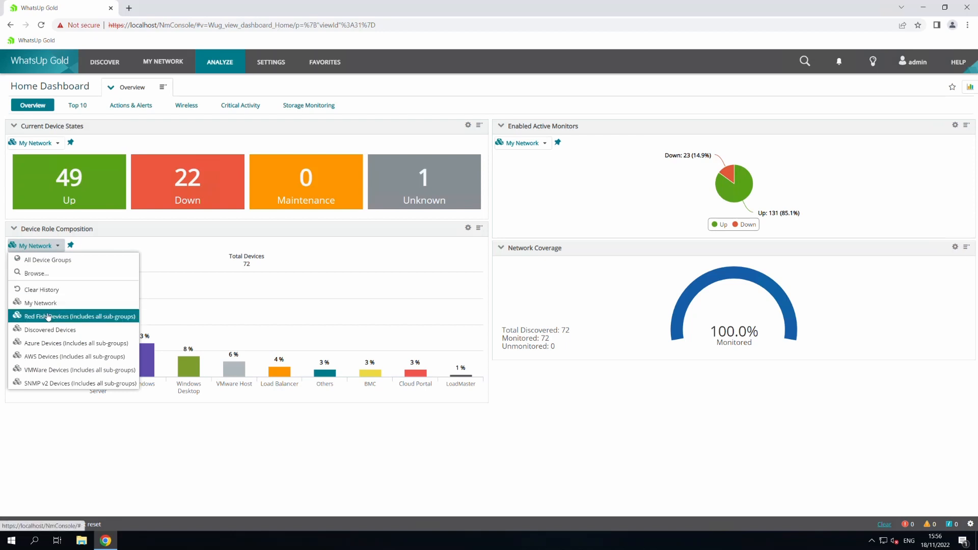
{"action": "left_click", "coordinate": [78, 316]}
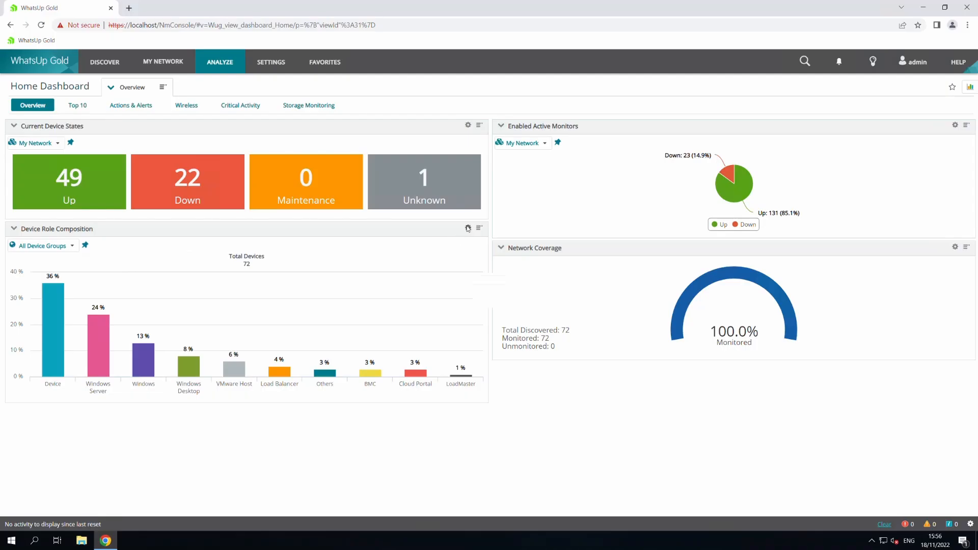
{"action": "left_click", "coordinate": [467, 228]}
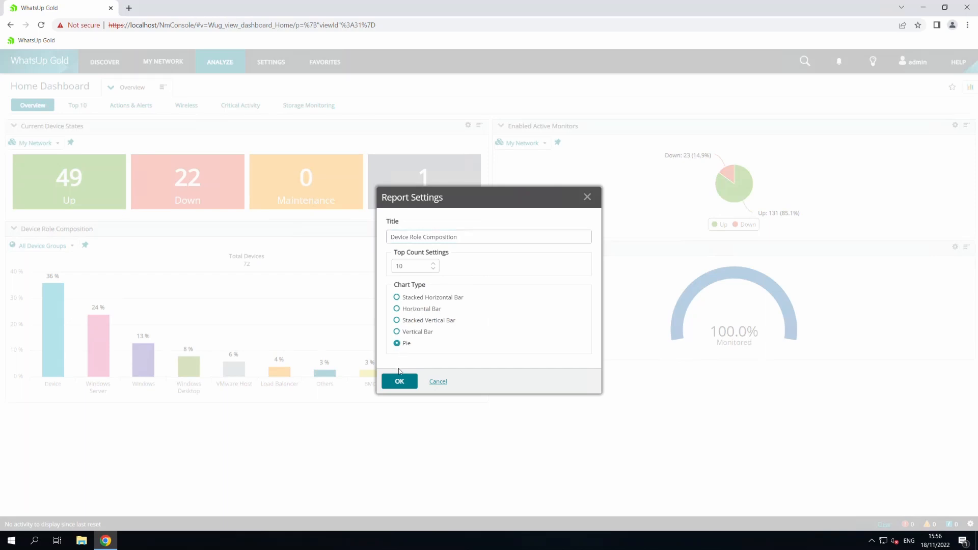
{"action": "left_click", "coordinate": [399, 381]}
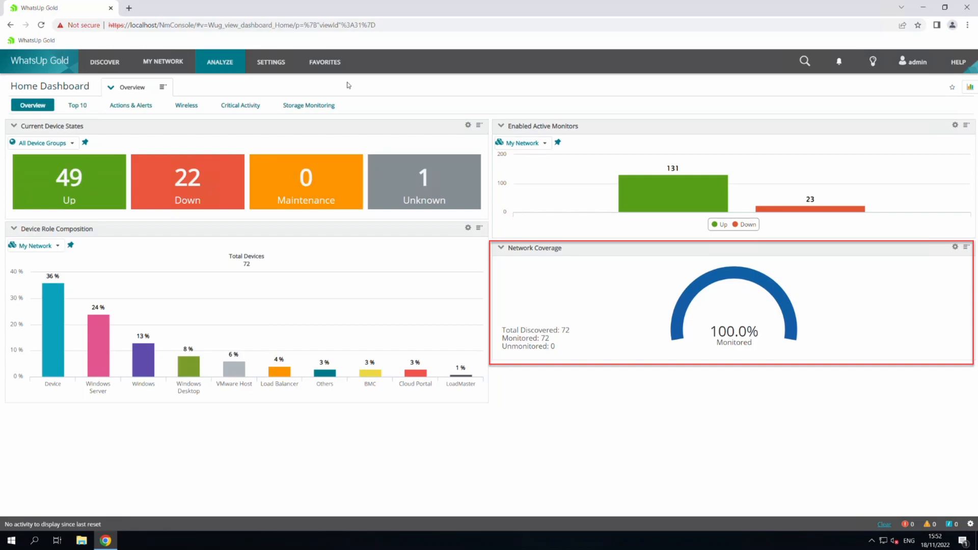
- Expand Current Device States to full window, then close the enlarged view
{"action": "left_click", "coordinate": [478, 76]}
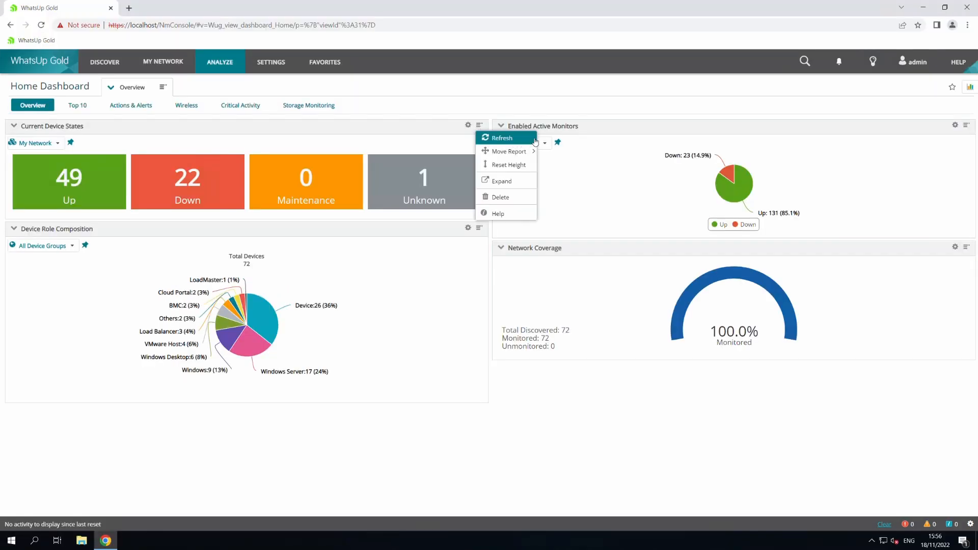
{"action": "mouse_move", "coordinate": [510, 151]}
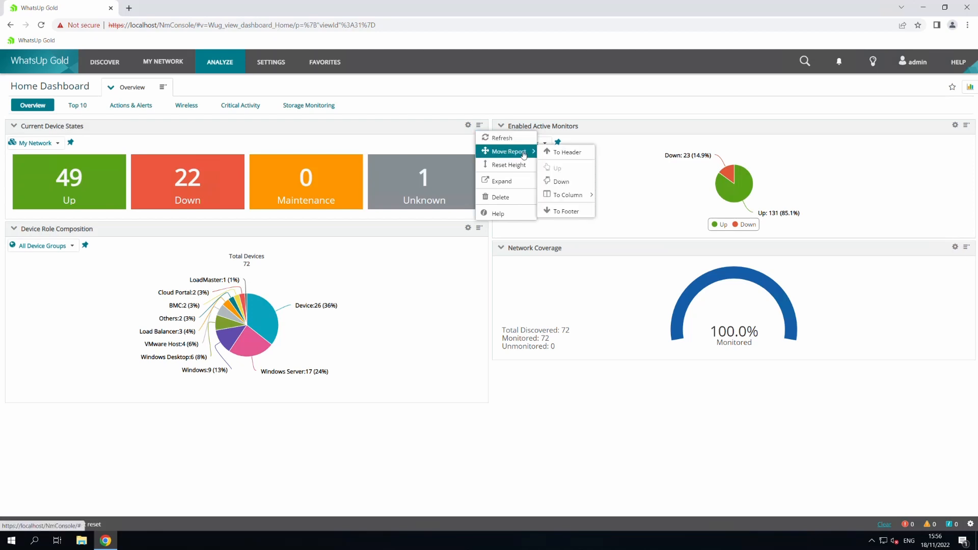
{"action": "mouse_move", "coordinate": [560, 181]}
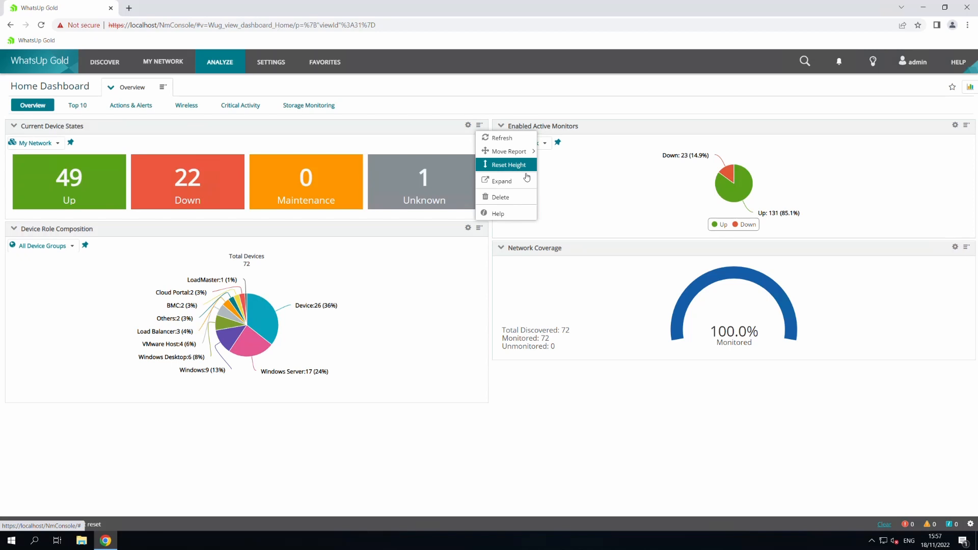
{"action": "left_click", "coordinate": [501, 181]}
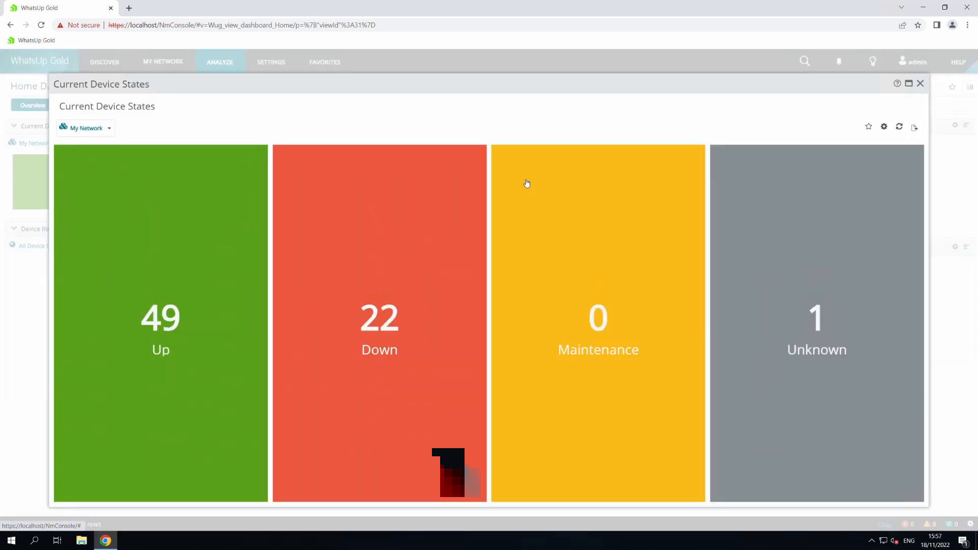
{"action": "mouse_move", "coordinate": [799, 154]}
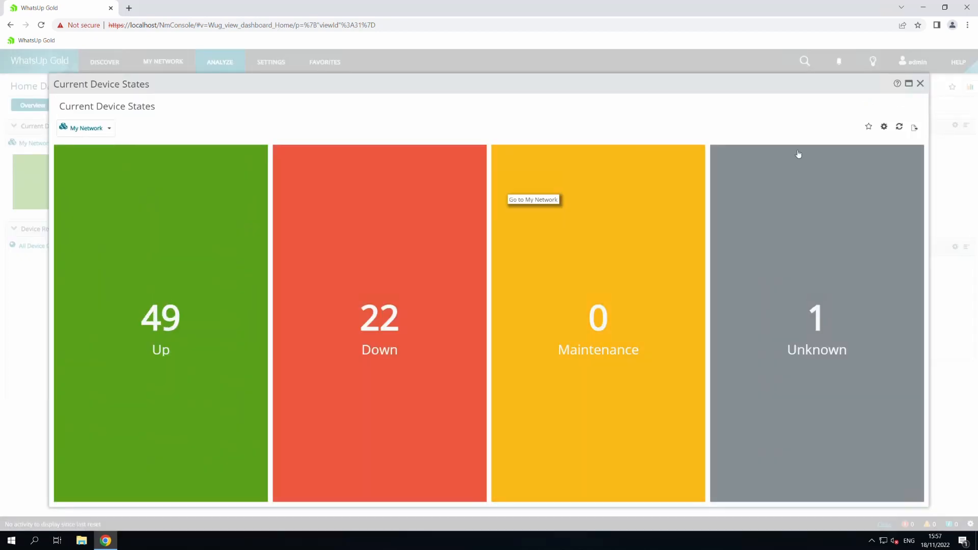
{"action": "left_click", "coordinate": [915, 126]}
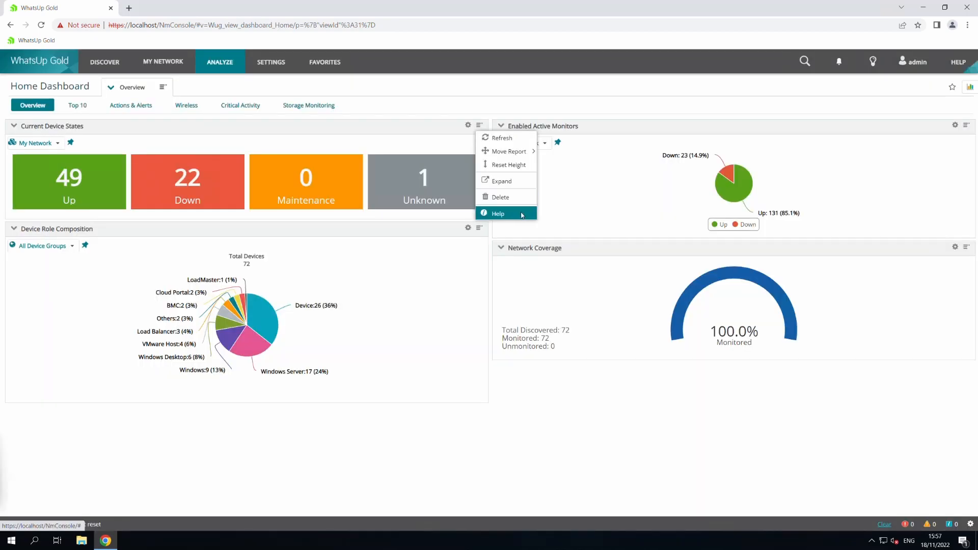
- View the Current Device States help page and return to the dashboard
{"action": "left_click", "coordinate": [498, 212]}
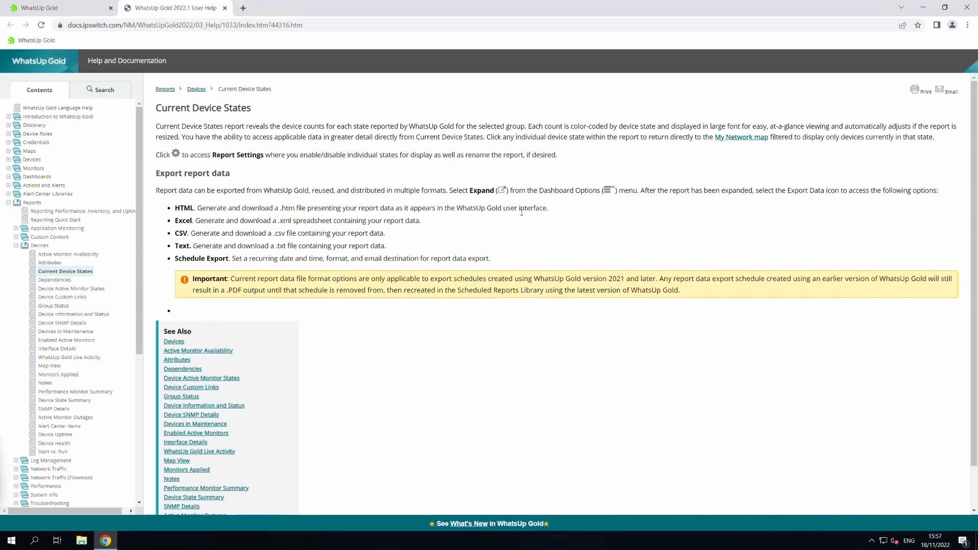
{"action": "left_click", "coordinate": [56, 7]}
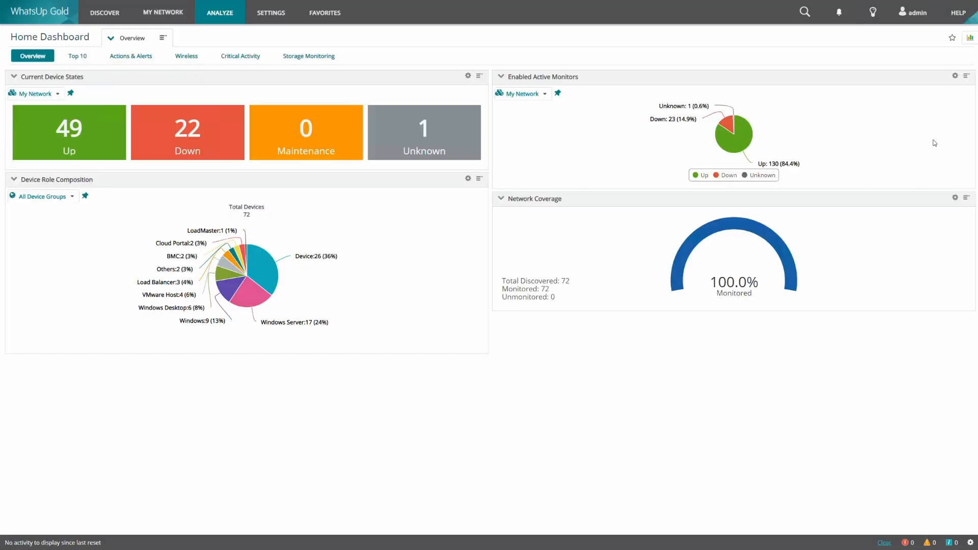
- Add an Active Monitor Availability report atop the dashboard's middle column
{"action": "left_click", "coordinate": [724, 38]}
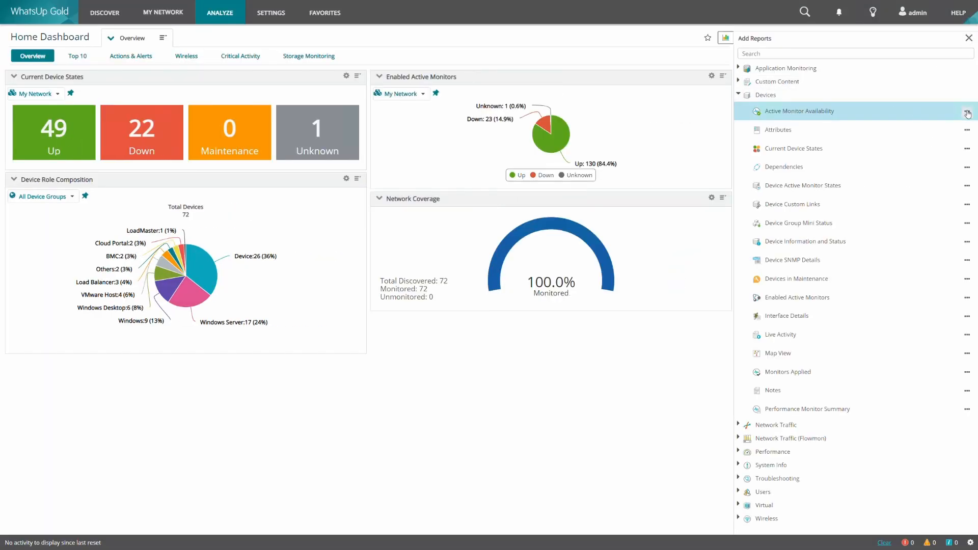
{"action": "left_click", "coordinate": [968, 111]}
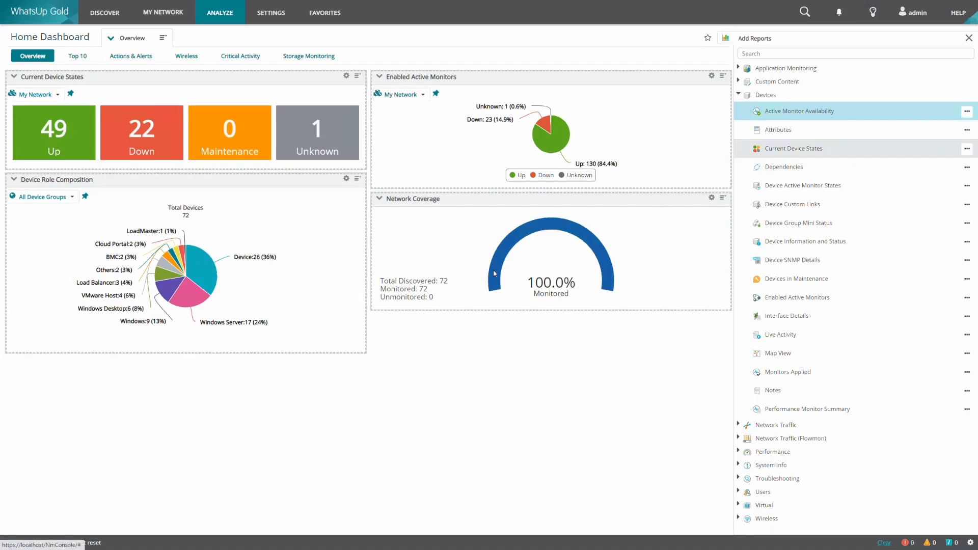
{"action": "left_click", "coordinate": [801, 111]}
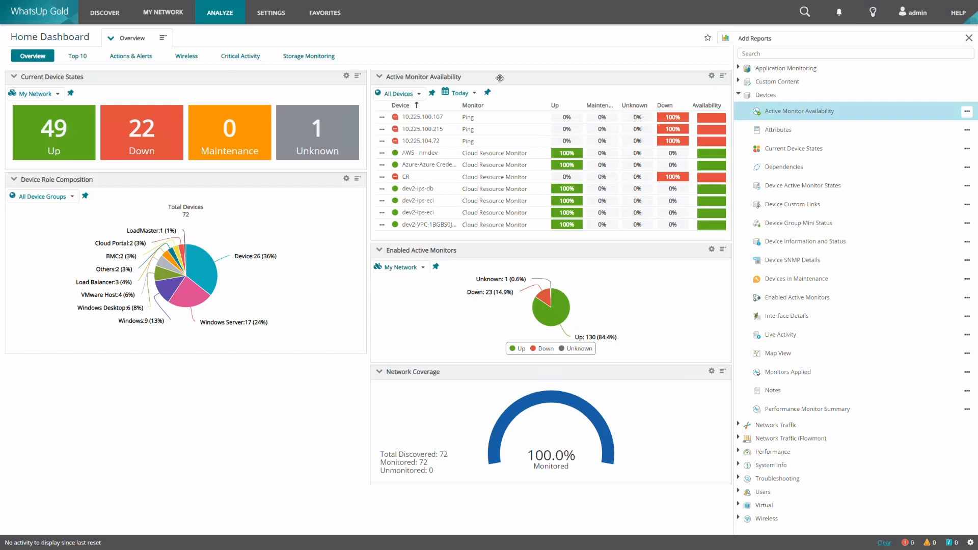
- Close the reports catalog and browse the Top 10 dashboard view's reports
{"action": "left_click", "coordinate": [969, 38]}
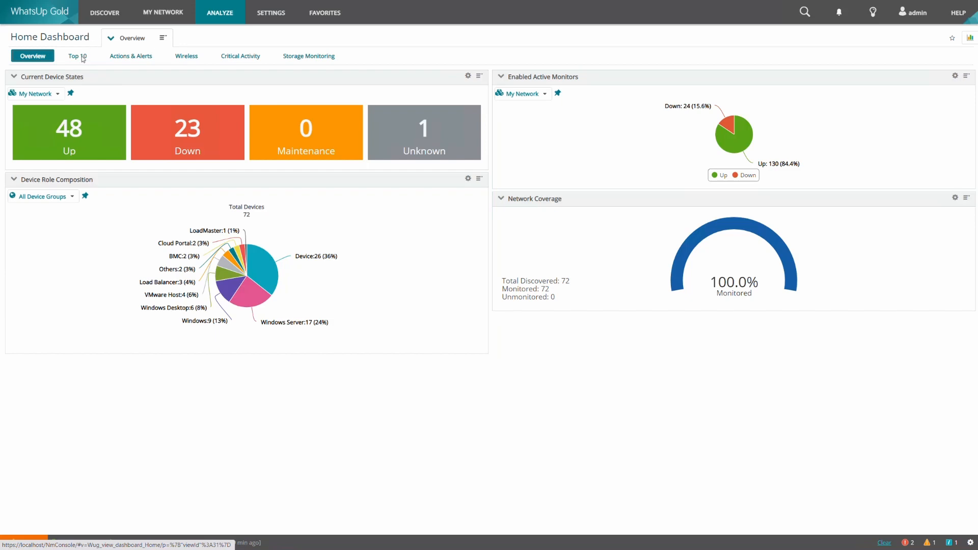
{"action": "left_click", "coordinate": [77, 56]}
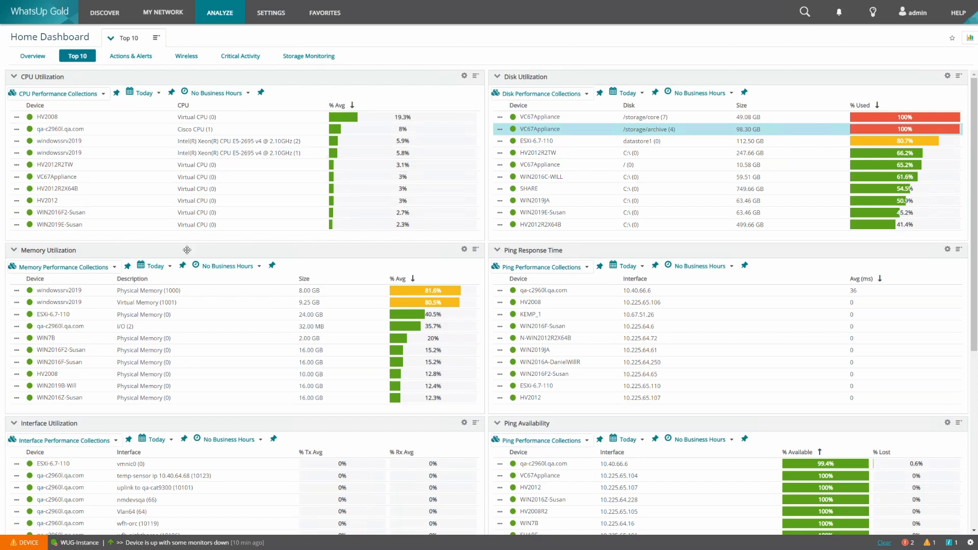
{"action": "mouse_move", "coordinate": [582, 247]}
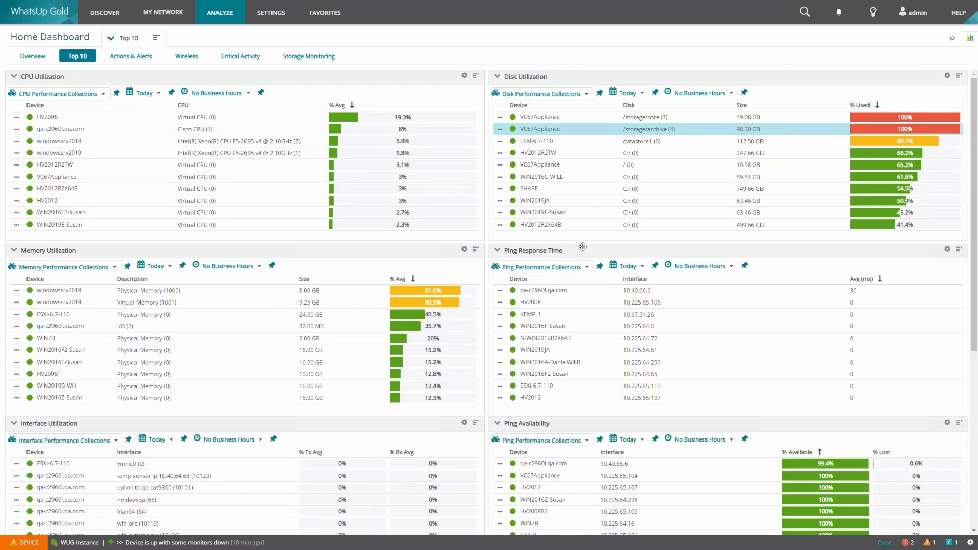
{"action": "mouse_move", "coordinate": [192, 423]}
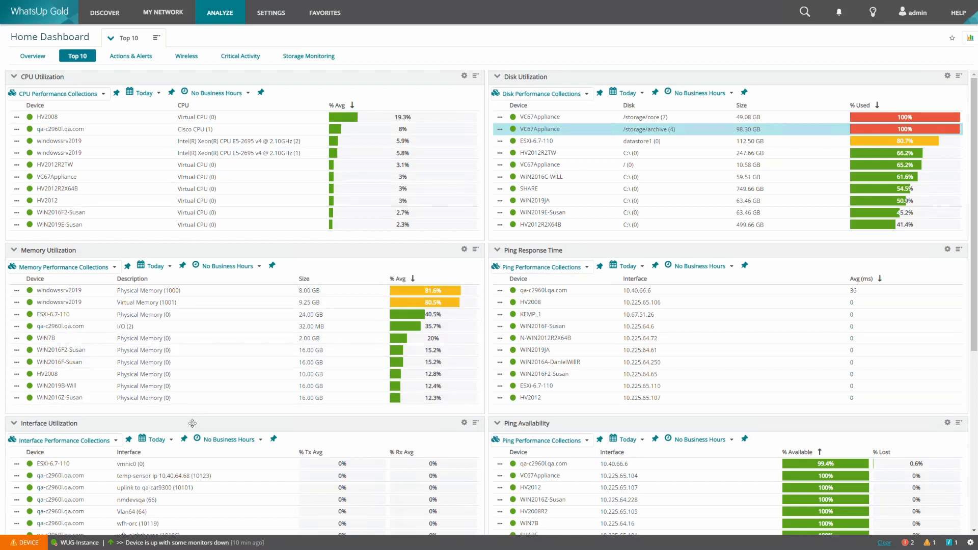
{"action": "mouse_move", "coordinate": [470, 411]}
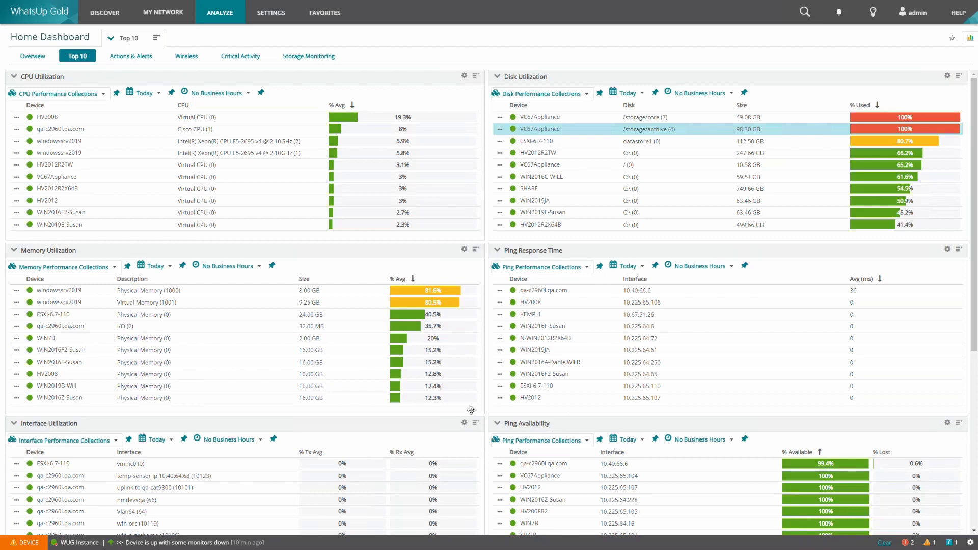
{"action": "scroll", "scroll_direction": "down", "scroll_amount": 3}
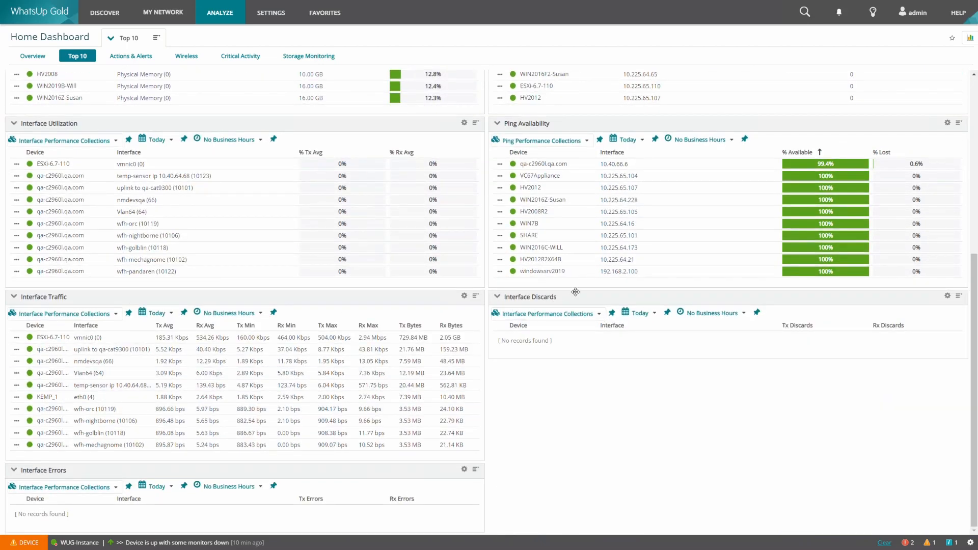
{"action": "scroll", "scroll_direction": "up", "scroll_amount": 3}
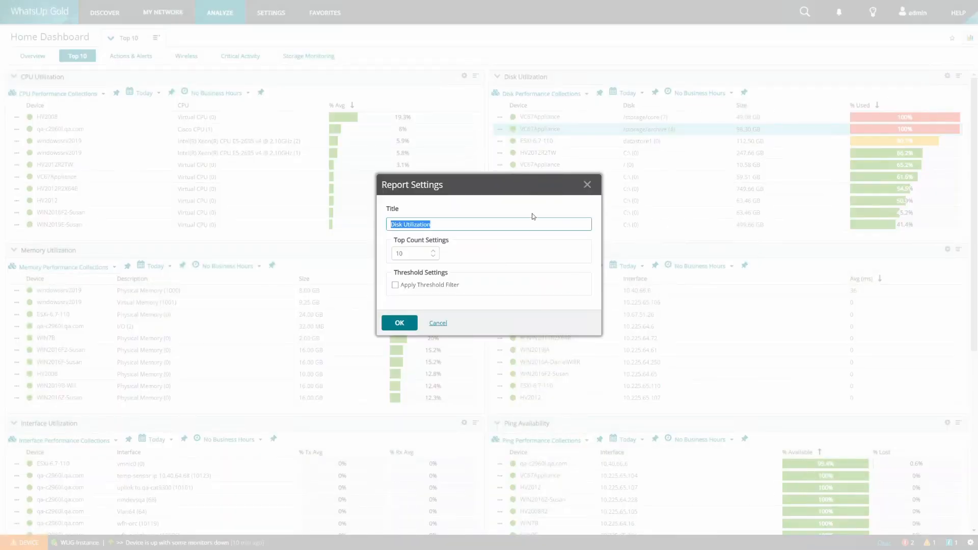
- Set Disk Utilization to a top count of 11 with the threshold filter enabled
{"action": "left_click", "coordinate": [432, 251]}
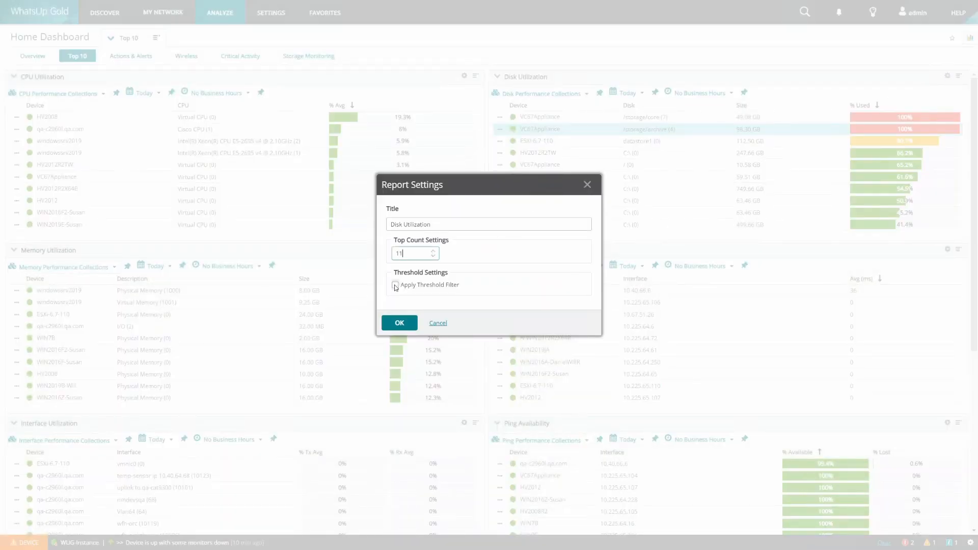
{"action": "left_click", "coordinate": [395, 284]}
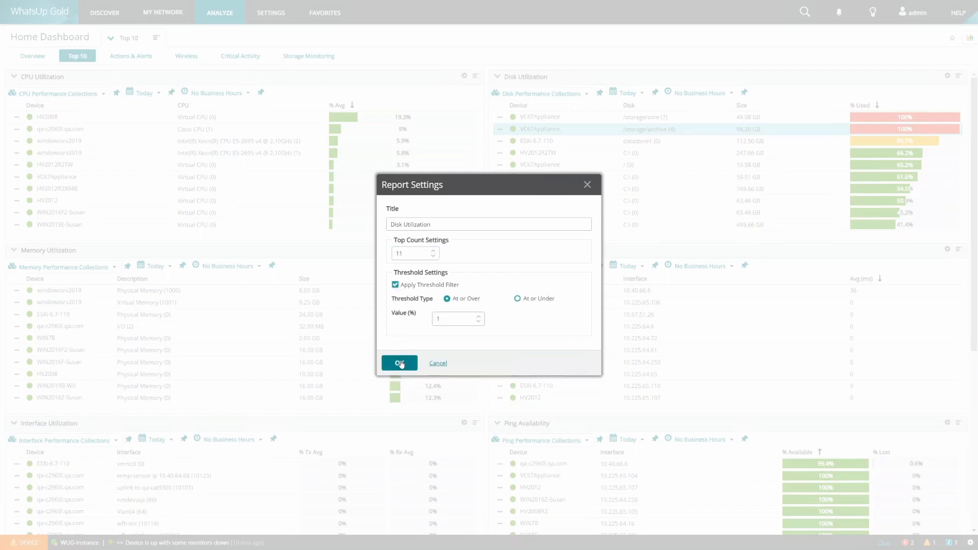
{"action": "left_click", "coordinate": [399, 363]}
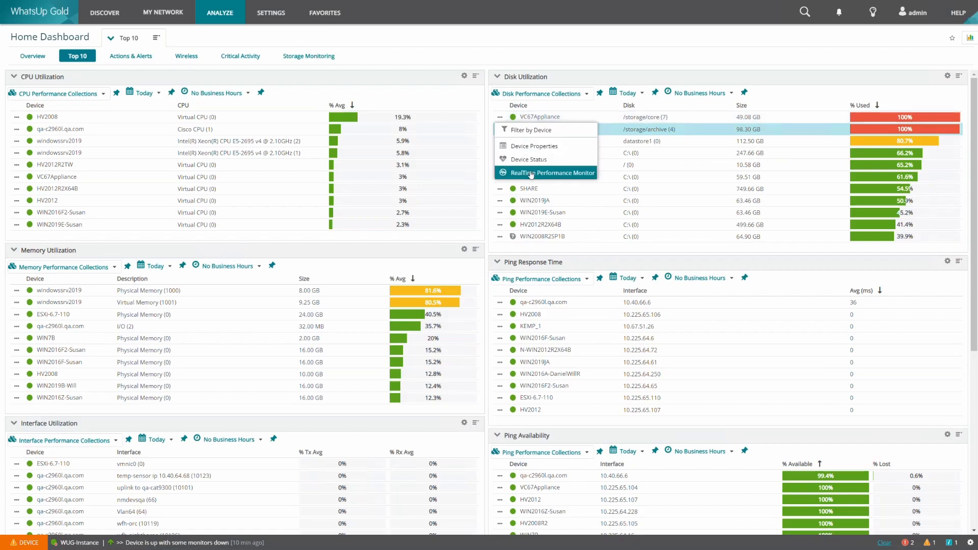
- Launch the RealTime Performance Monitor for VC67Appliance and chart /storage/archive as well
{"action": "left_click", "coordinate": [545, 173]}
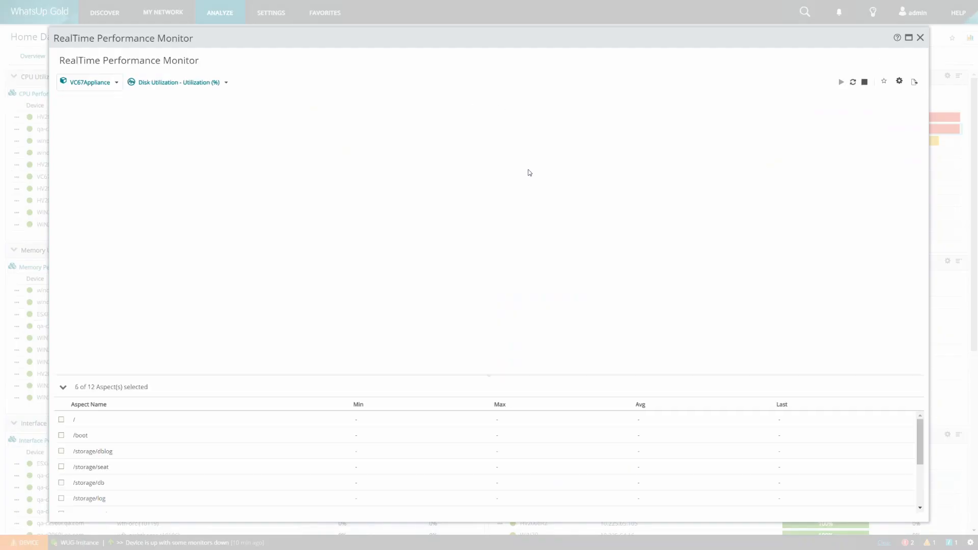
{"action": "left_click", "coordinate": [841, 82]}
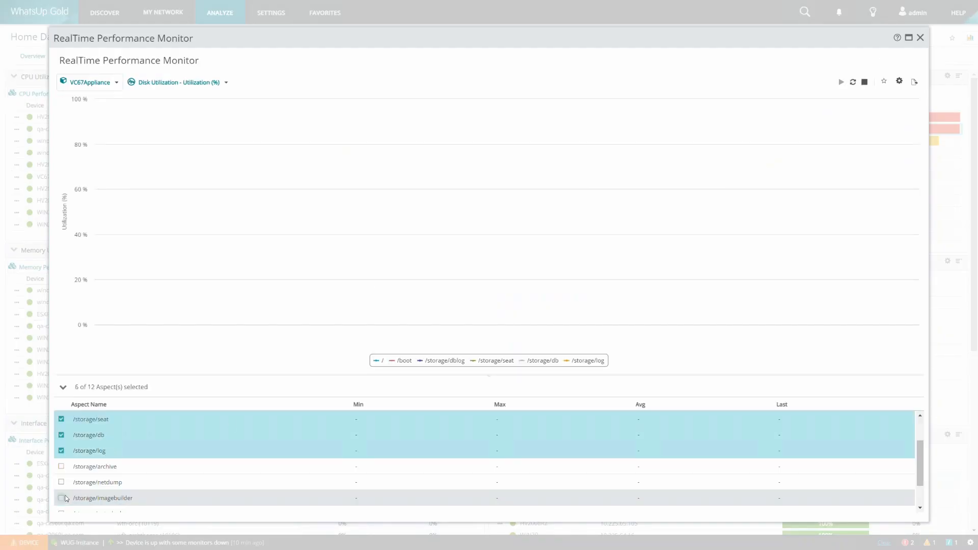
{"action": "left_click", "coordinate": [61, 467]}
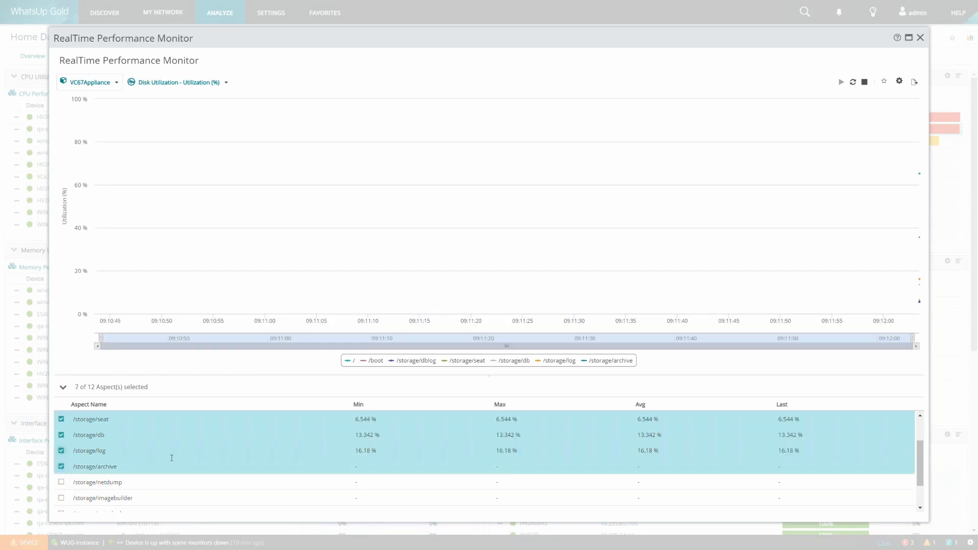
{"action": "mouse_move", "coordinate": [683, 408]}
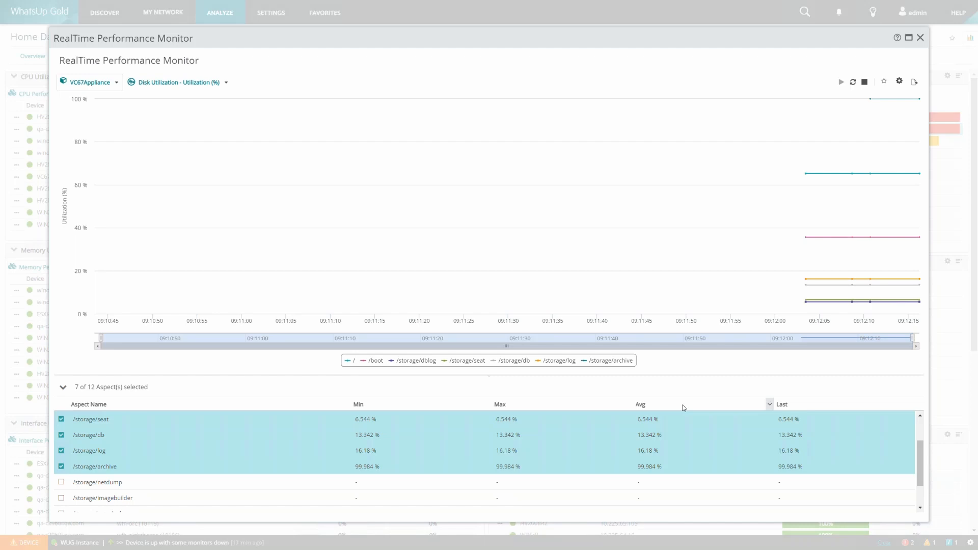
{"action": "mouse_move", "coordinate": [899, 81]}
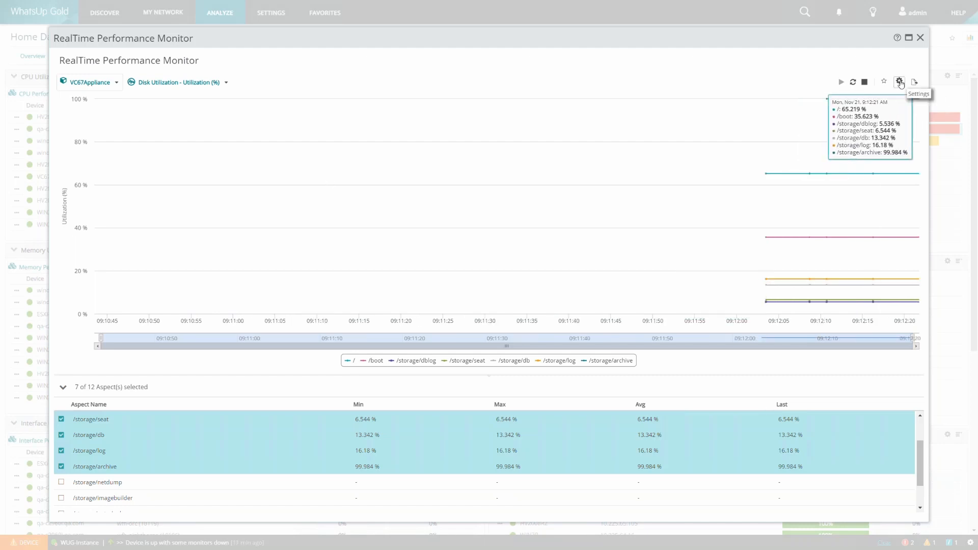
- Review the monitor's settings, switch its metric to CPU Utilization, then close the monitor
{"action": "left_click", "coordinate": [899, 81]}
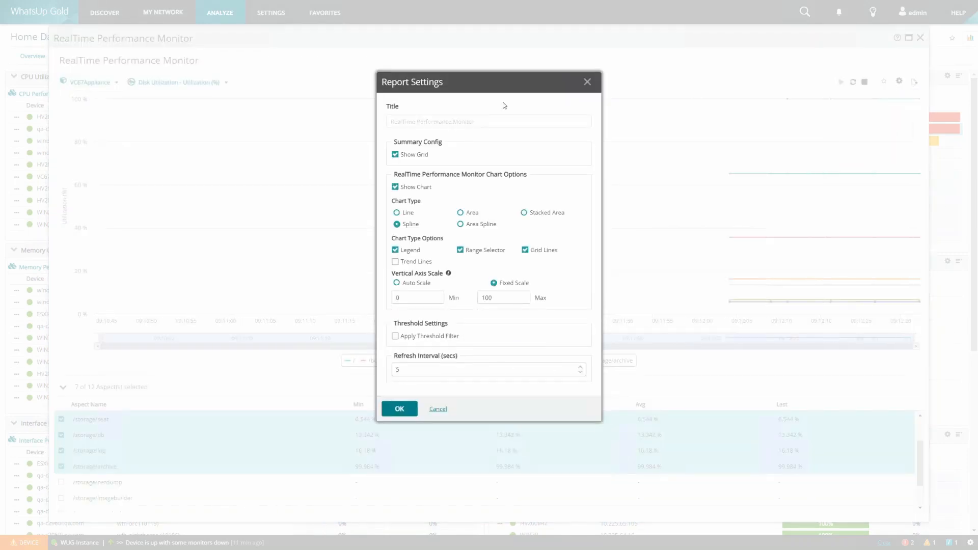
{"action": "mouse_move", "coordinate": [416, 176]}
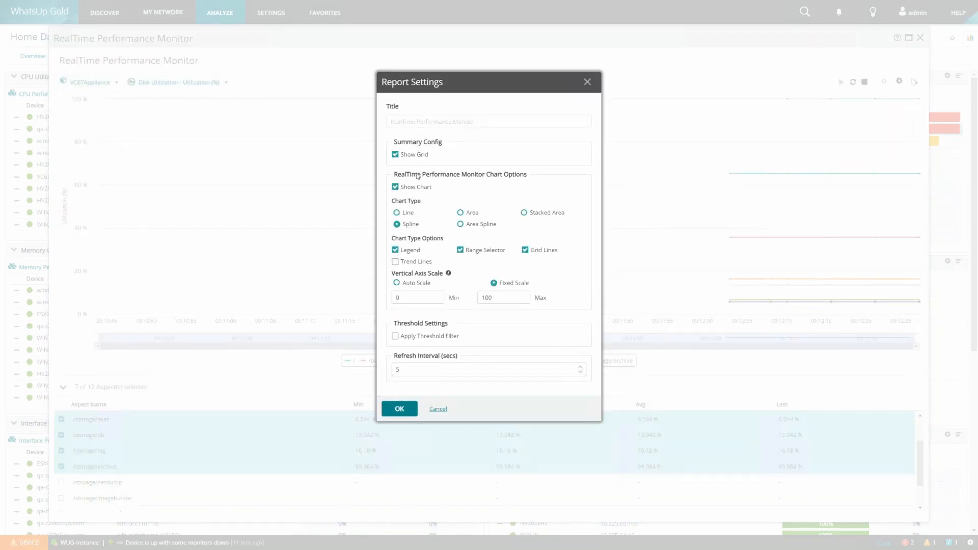
{"action": "left_click", "coordinate": [398, 409]}
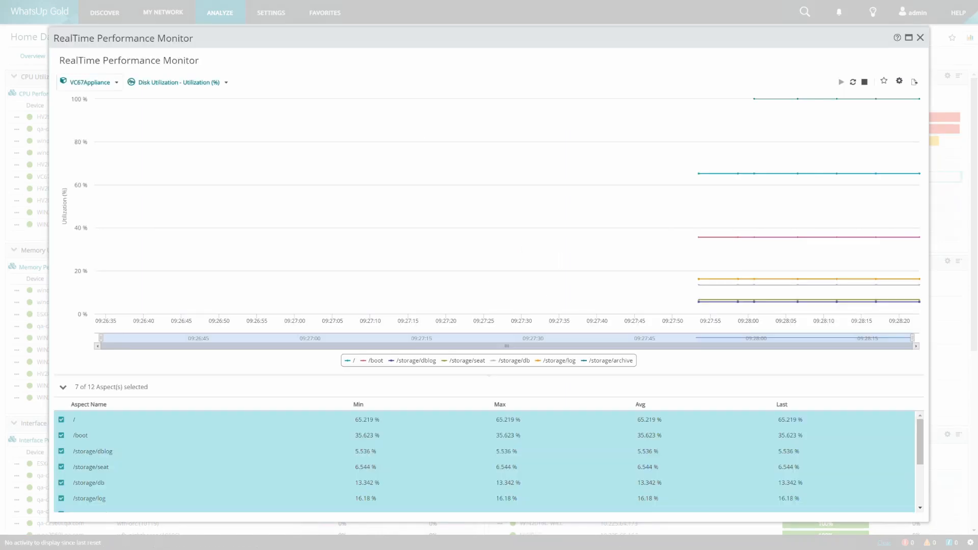
{"action": "mouse_move", "coordinate": [190, 101]}
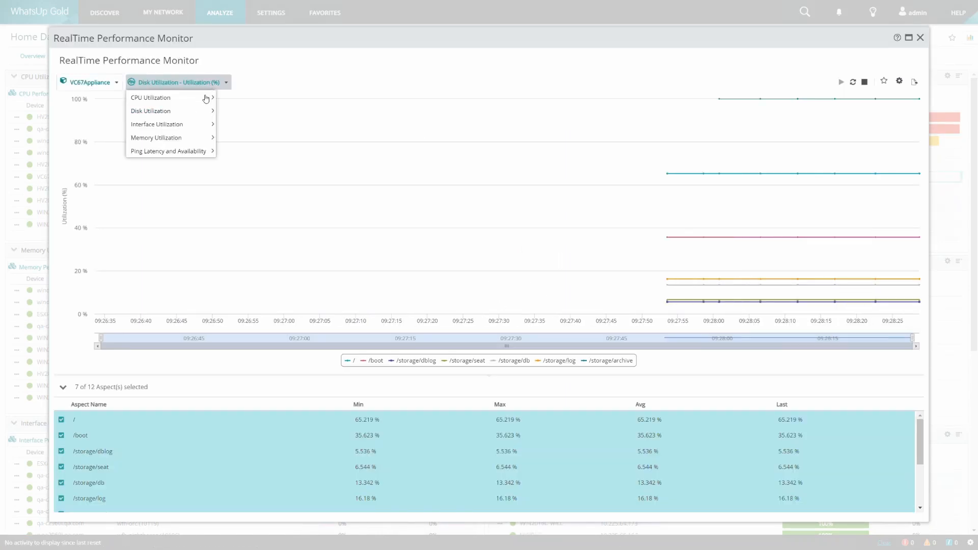
{"action": "left_click", "coordinate": [150, 98]}
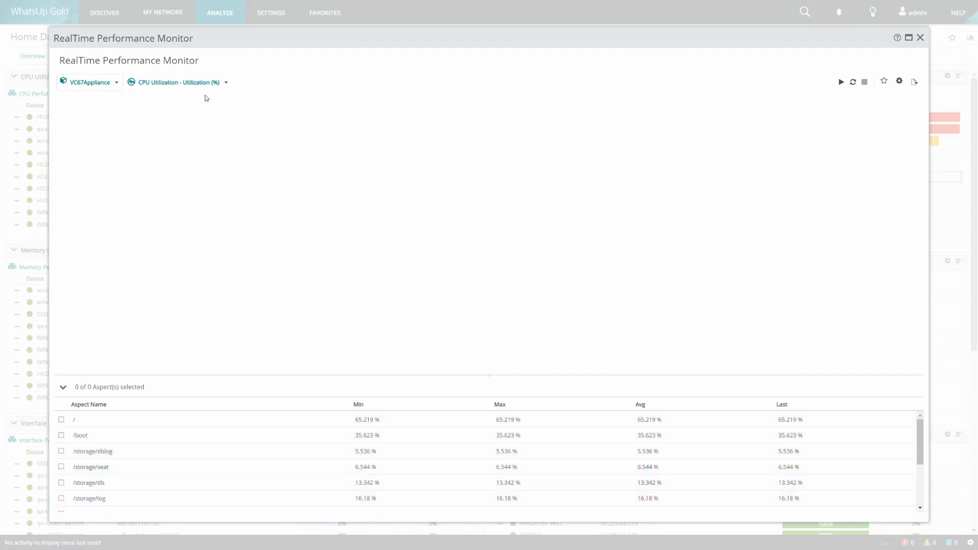
{"action": "left_click", "coordinate": [841, 81]}
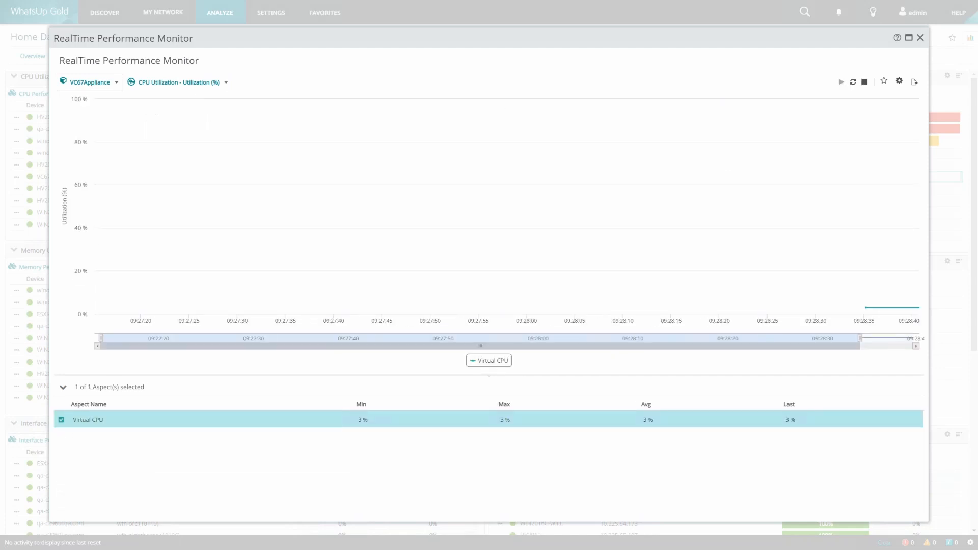
{"action": "left_click", "coordinate": [919, 38]}
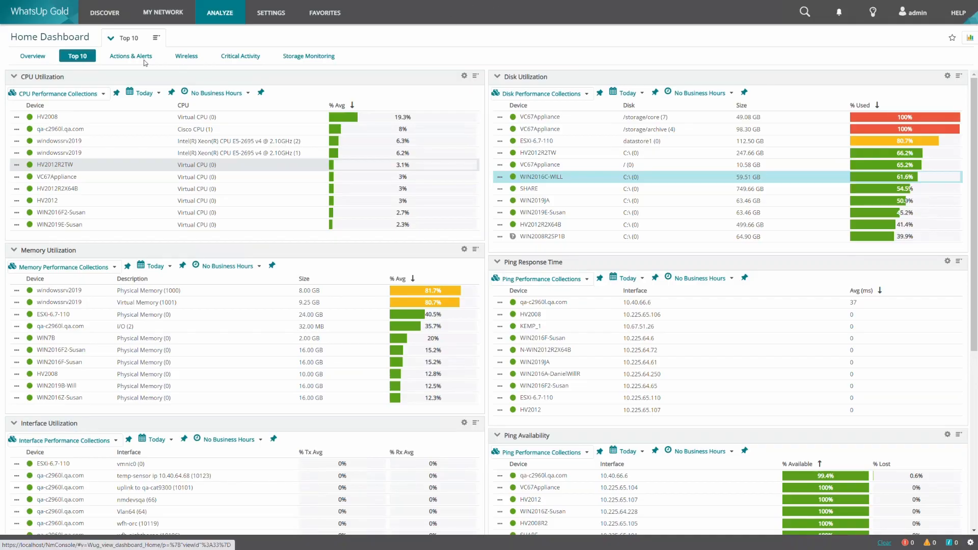
- Show the Actions & Alerts dashboard and peek at the Completely Down Devices report settings, cancelling unchanged
{"action": "left_click", "coordinate": [132, 55]}
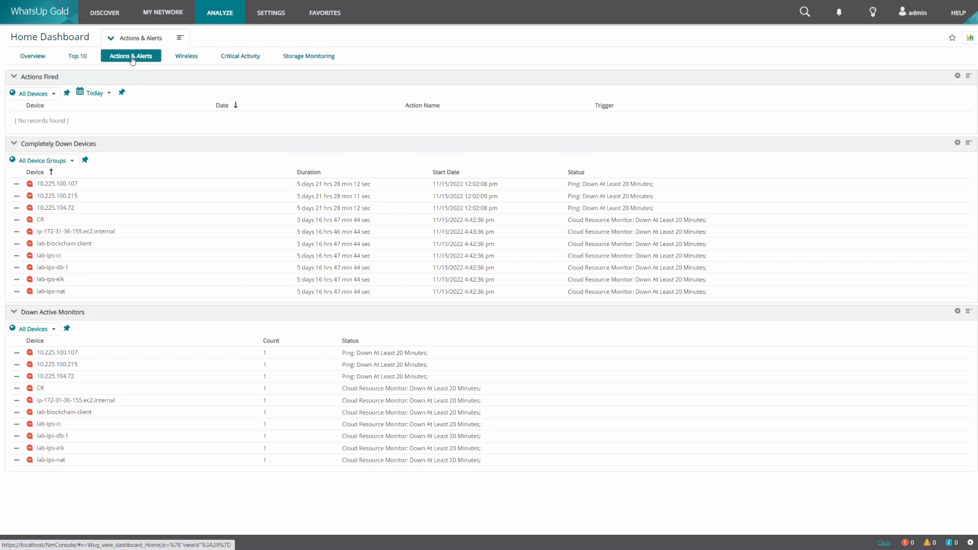
{"action": "mouse_move", "coordinate": [141, 143]}
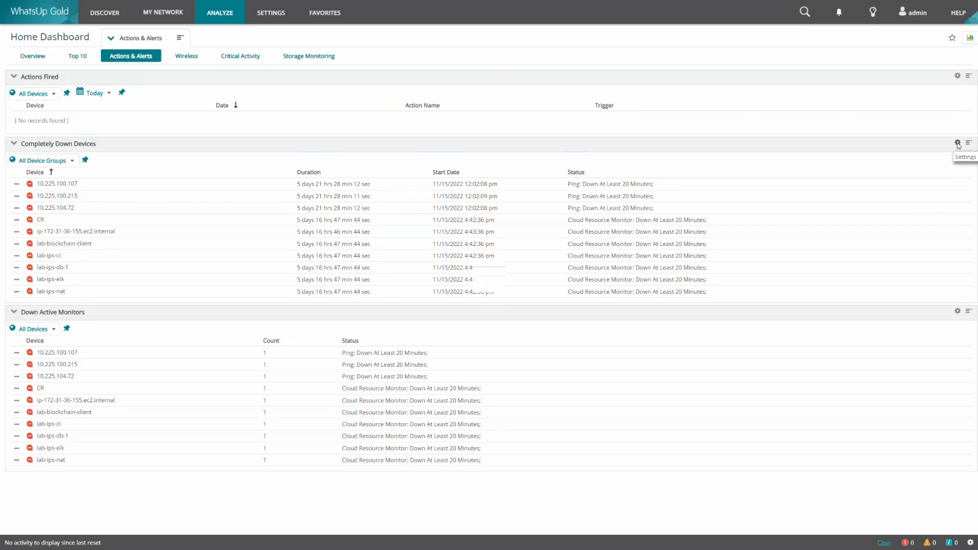
{"action": "left_click", "coordinate": [960, 145]}
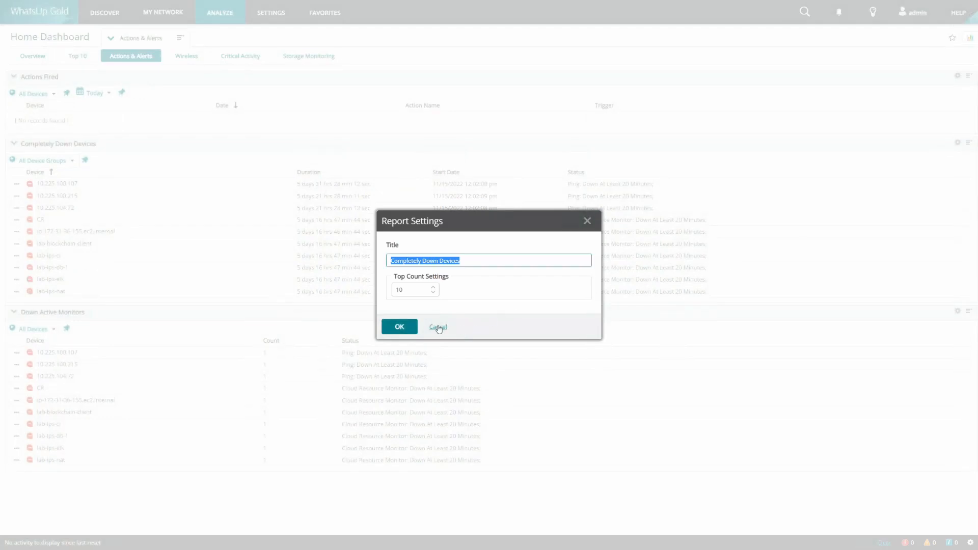
{"action": "left_click", "coordinate": [437, 327]}
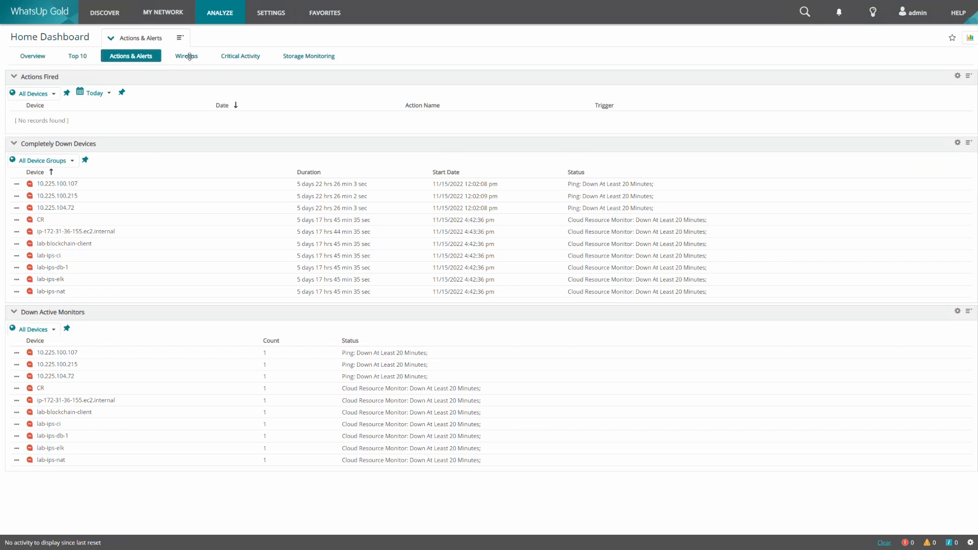
- Show the Wireless dashboard and scroll through its summary, rogue count, bandwidth and RSSI reports
{"action": "left_click", "coordinate": [185, 56]}
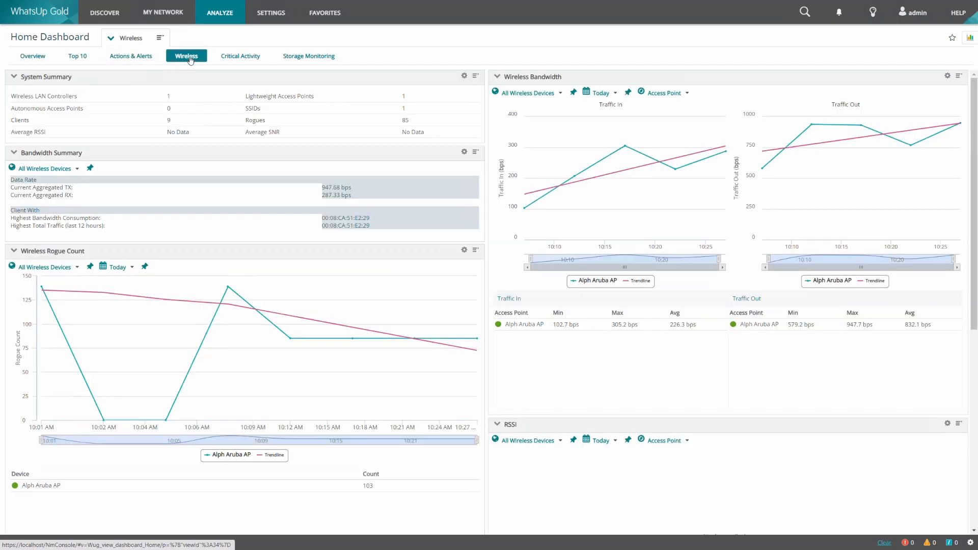
{"action": "mouse_move", "coordinate": [272, 223]}
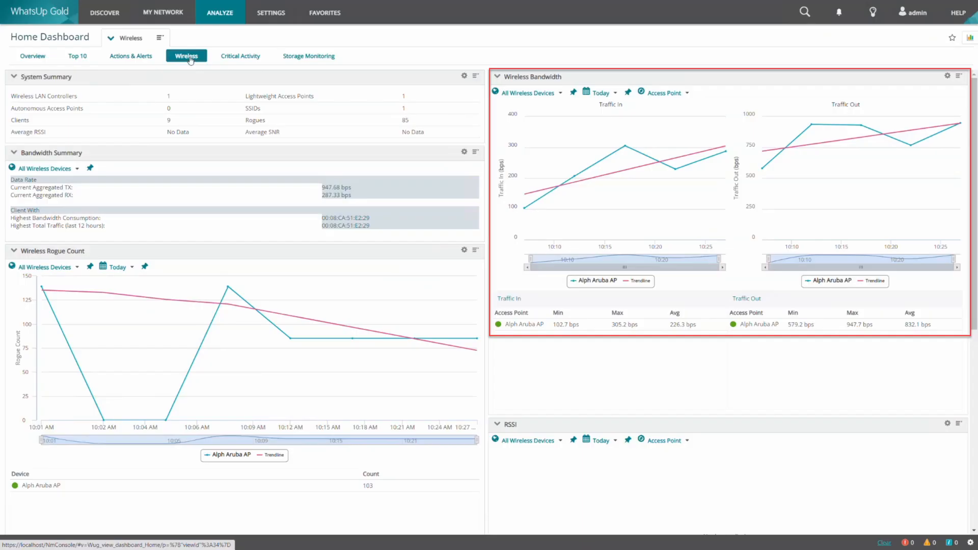
{"action": "scroll", "scroll_direction": "down", "scroll_amount": 3}
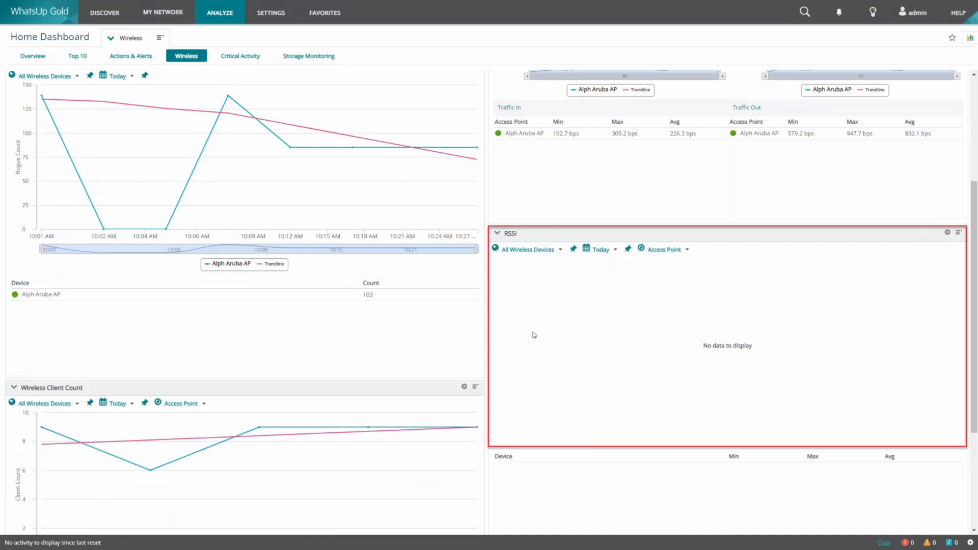
{"action": "scroll", "scroll_direction": "down", "scroll_amount": 3}
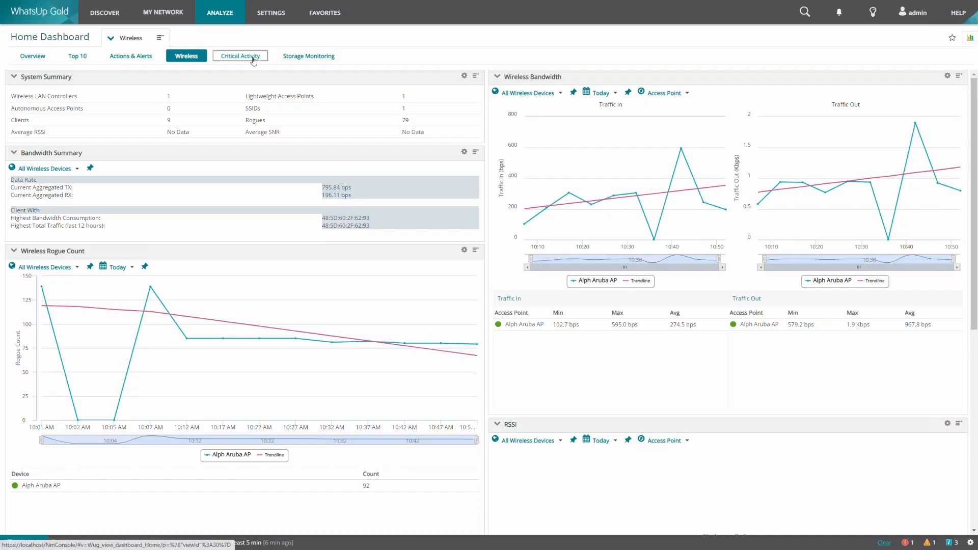
- Show the Critical Activity dashboard and review the Device Activity report settings, cancelling unchanged
{"action": "left_click", "coordinate": [239, 55]}
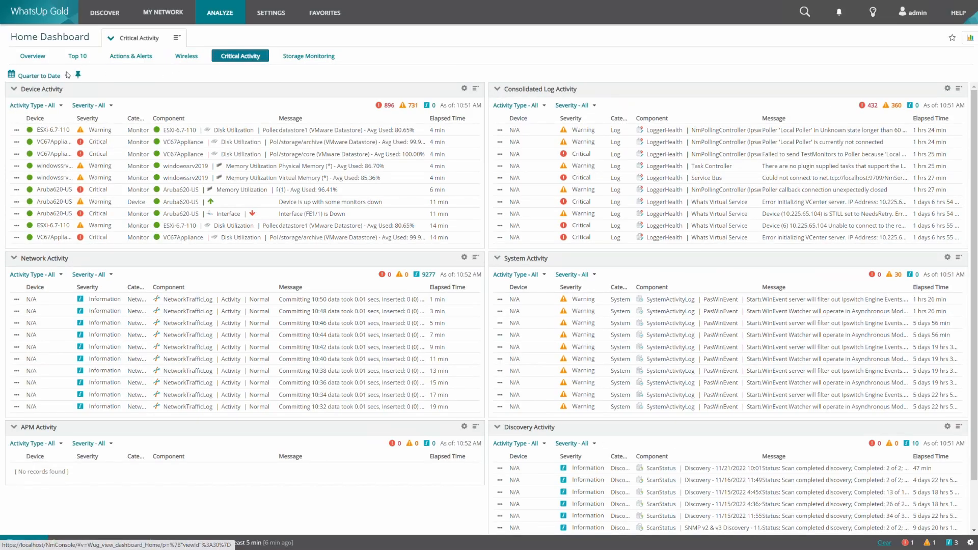
{"action": "left_click", "coordinate": [37, 75]}
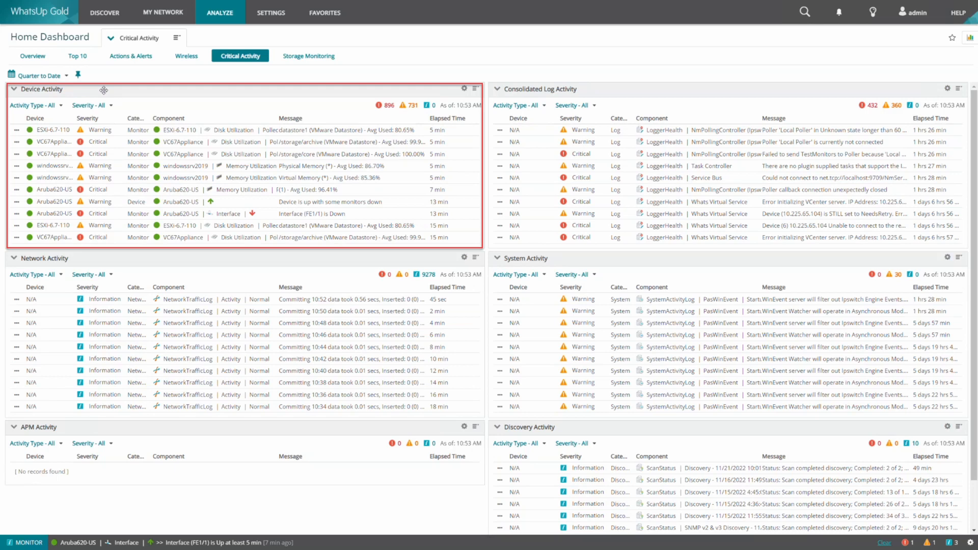
{"action": "left_click", "coordinate": [538, 89]}
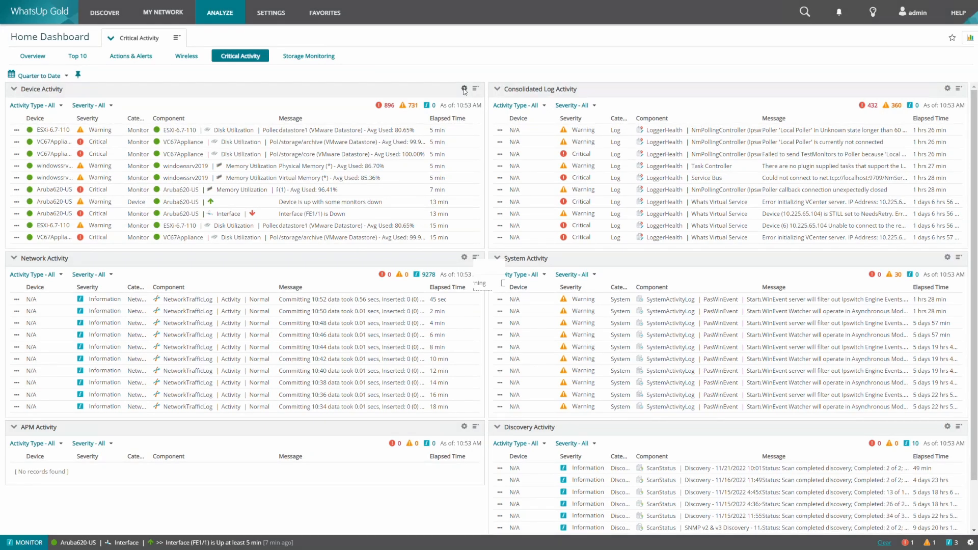
{"action": "left_click", "coordinate": [464, 88]}
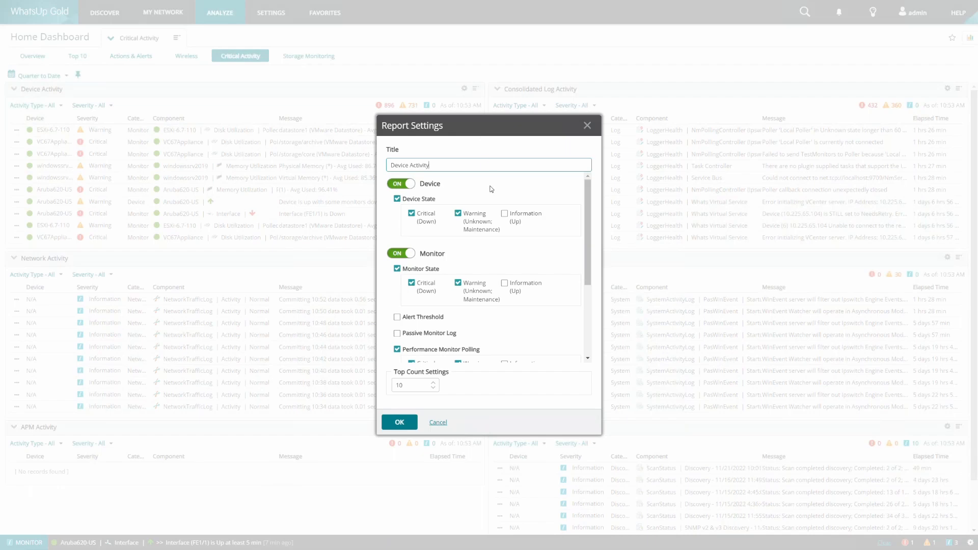
{"action": "scroll", "scroll_direction": "down", "scroll_amount": 3}
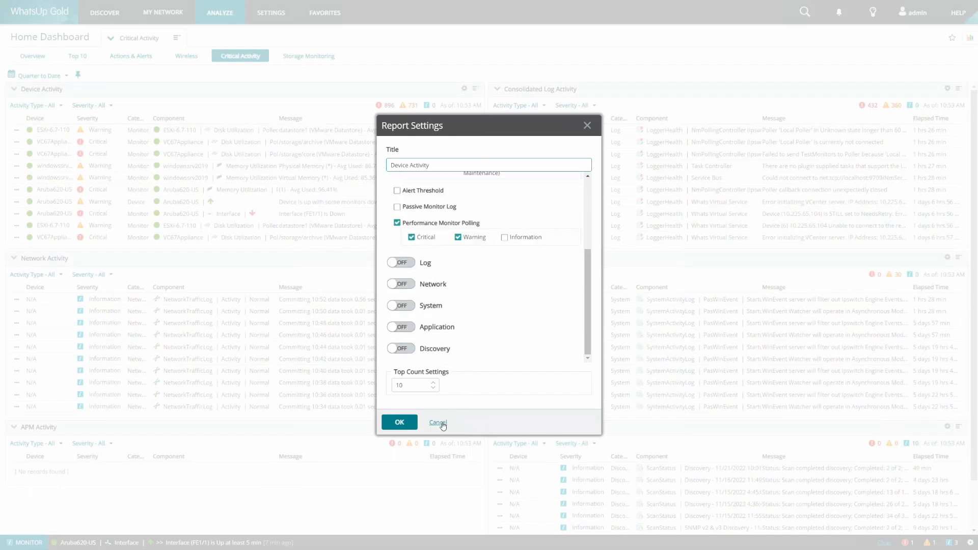
{"action": "left_click", "coordinate": [437, 422]}
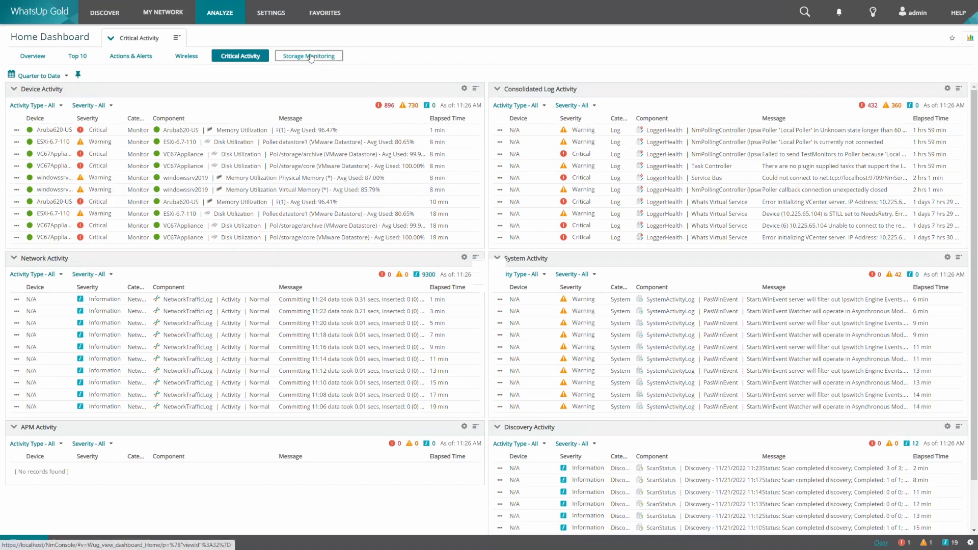
- Show the Storage Monitoring dashboard and review the Interface Traffic report settings, cancelling unchanged
{"action": "left_click", "coordinate": [307, 56]}
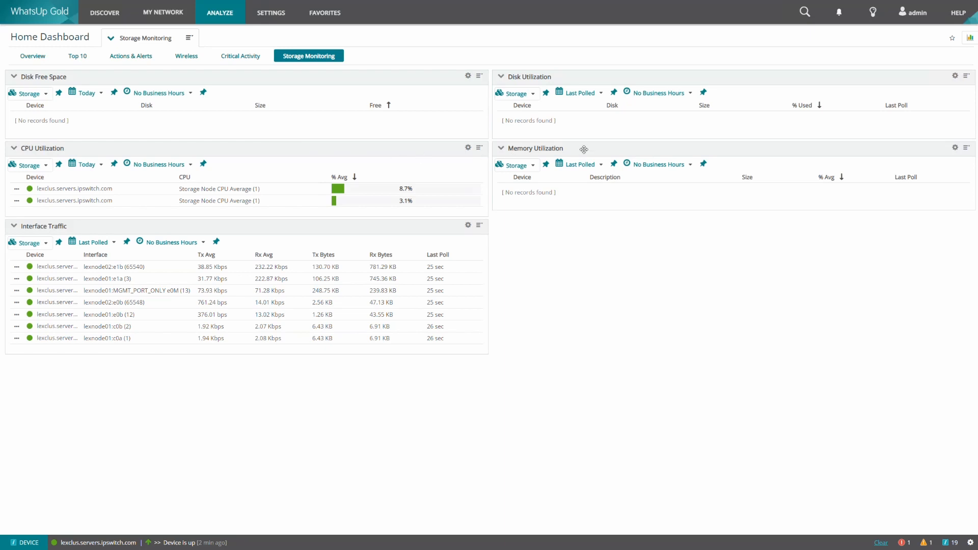
{"action": "mouse_move", "coordinate": [122, 225]}
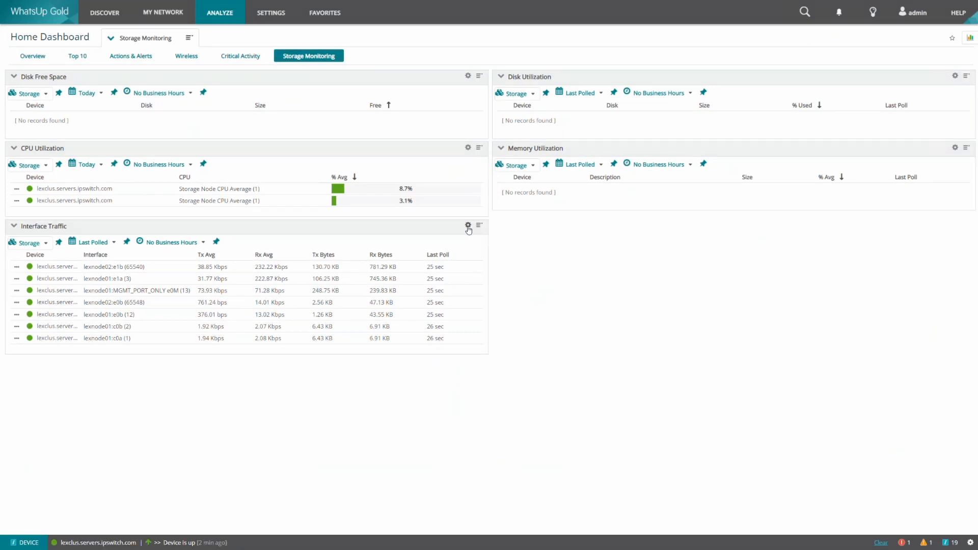
{"action": "left_click", "coordinate": [468, 226]}
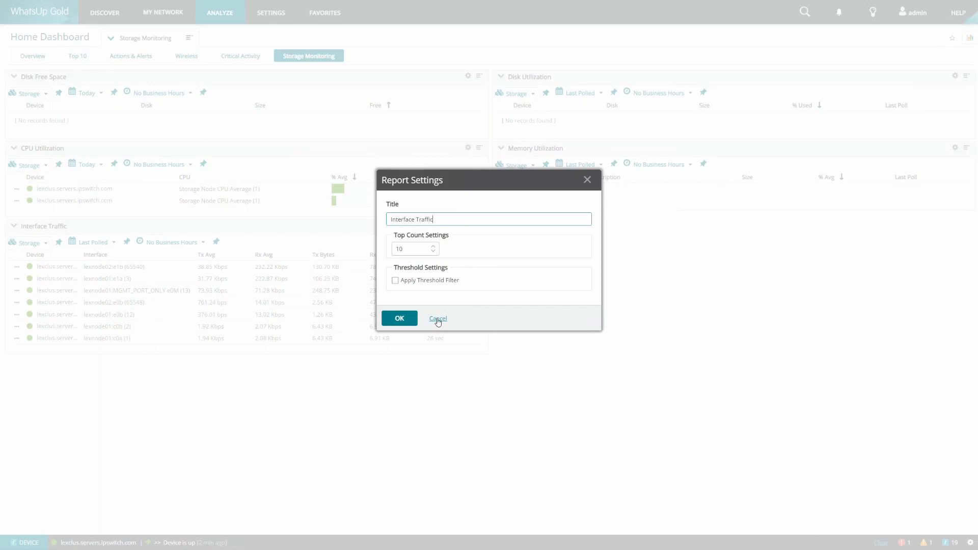
{"action": "left_click", "coordinate": [437, 319]}
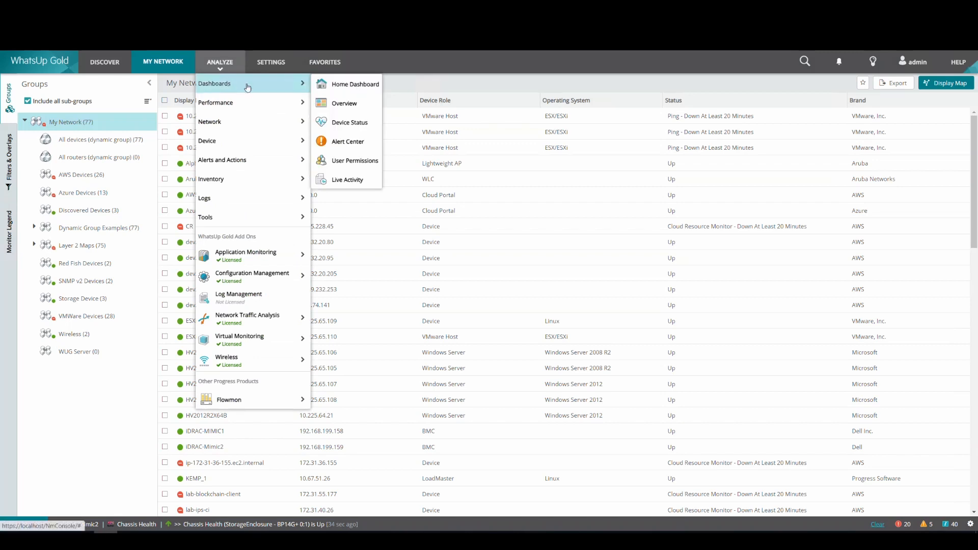
- Go to the Device Status dashboard for lexclus.servers.ipswitch.com via Analyze > Dashboards
{"action": "left_click", "coordinate": [350, 123]}
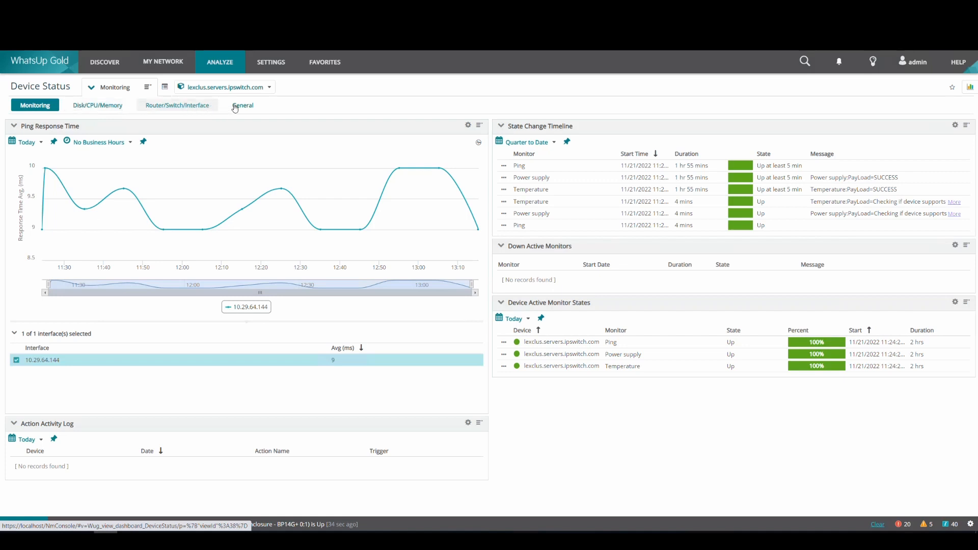
{"action": "mouse_move", "coordinate": [185, 107]}
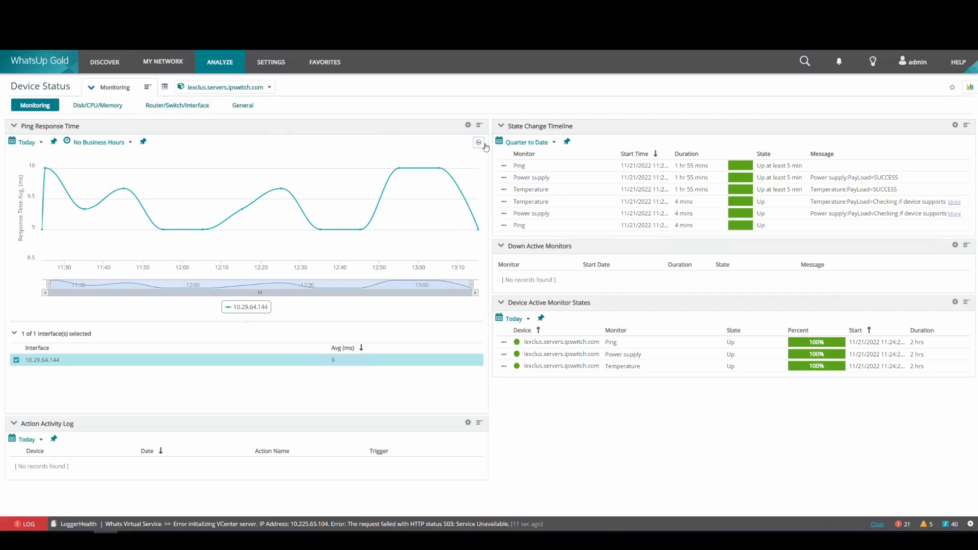
- Watch live ping response time for lexclus in the RealTime Performance Monitor, then close it
{"action": "left_click", "coordinate": [479, 143]}
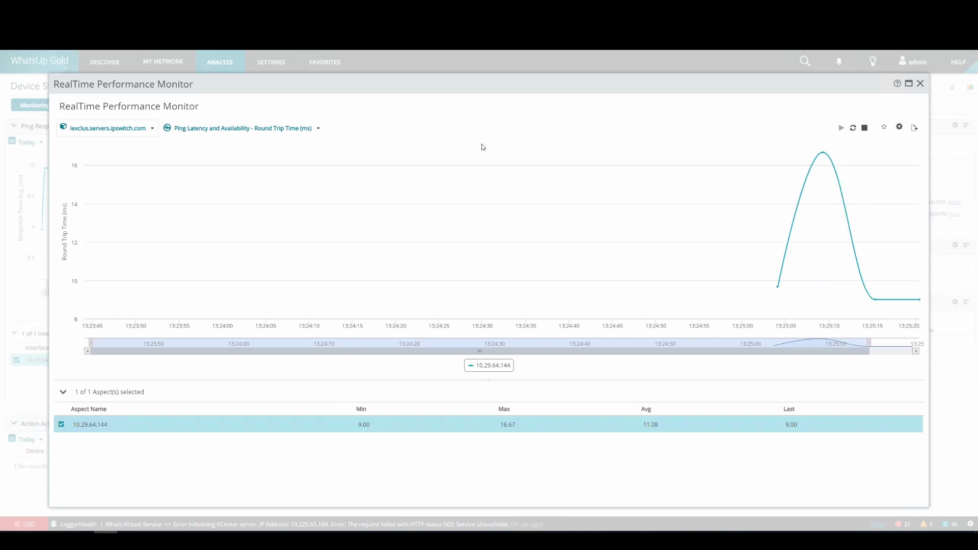
{"action": "left_click", "coordinate": [920, 83]}
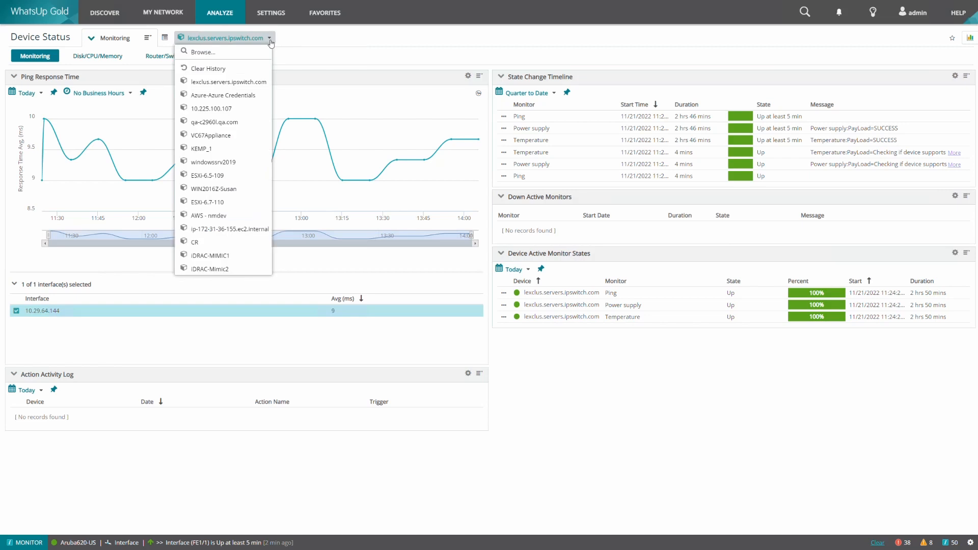
{"action": "mouse_move", "coordinate": [223, 188]}
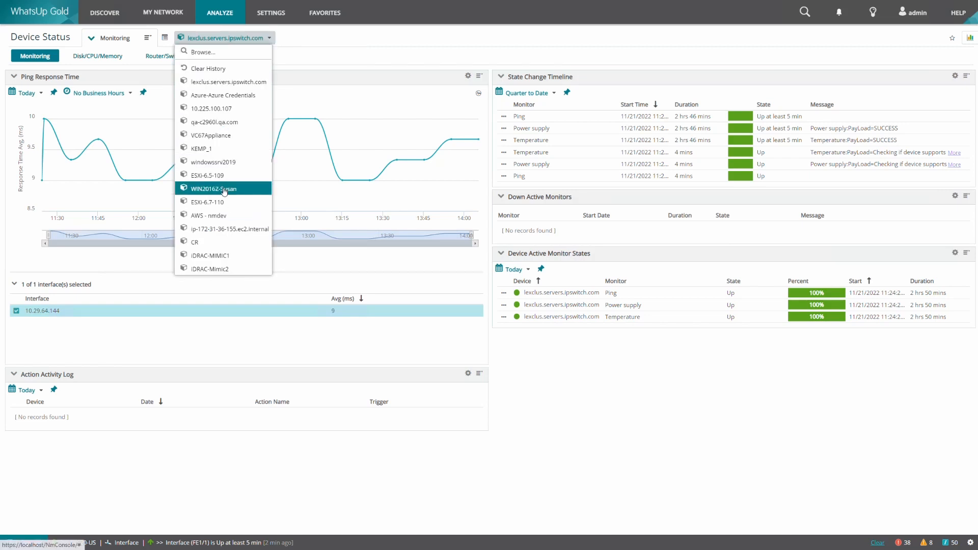
- Switch Device Status to the Windows 2016 server with the ping chart set to Month to Date
{"action": "left_click", "coordinate": [214, 188]}
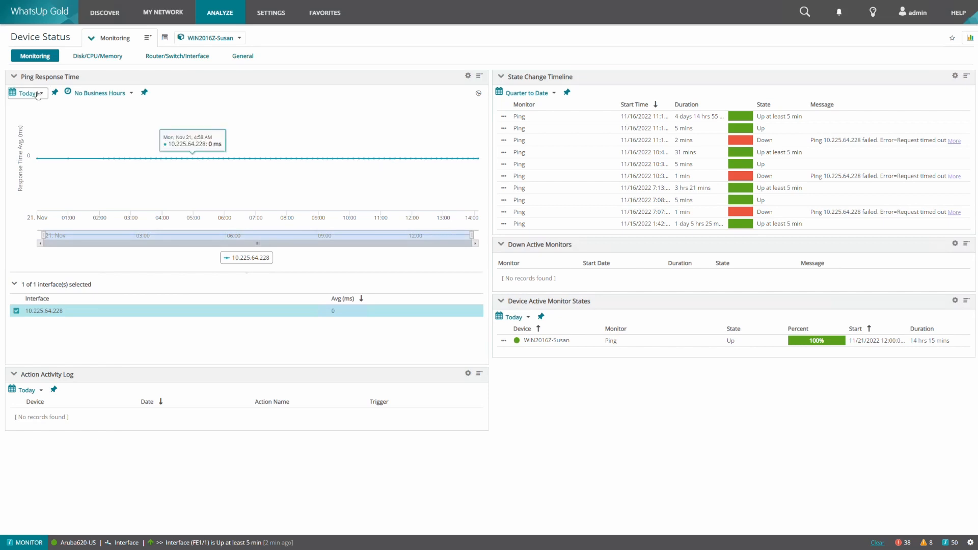
{"action": "left_click", "coordinate": [26, 93]}
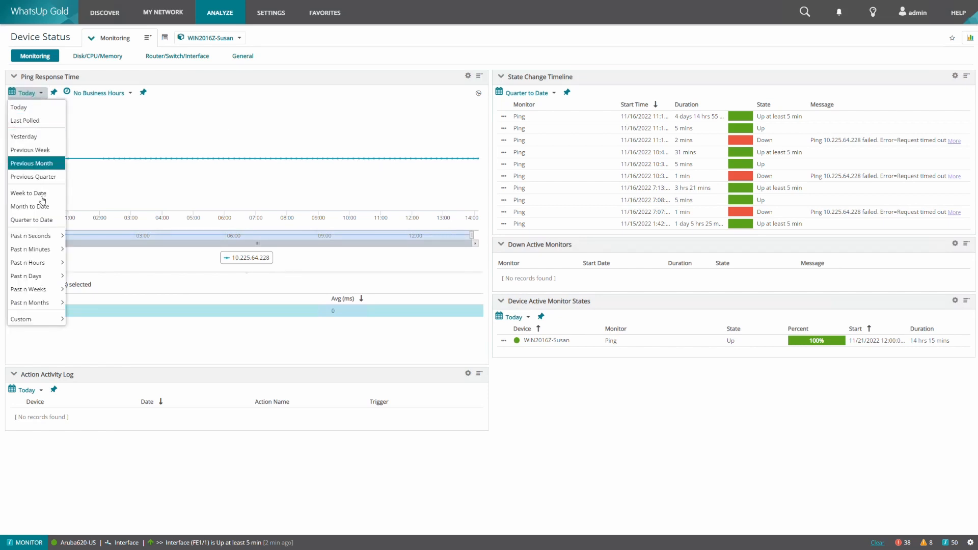
{"action": "left_click", "coordinate": [29, 206]}
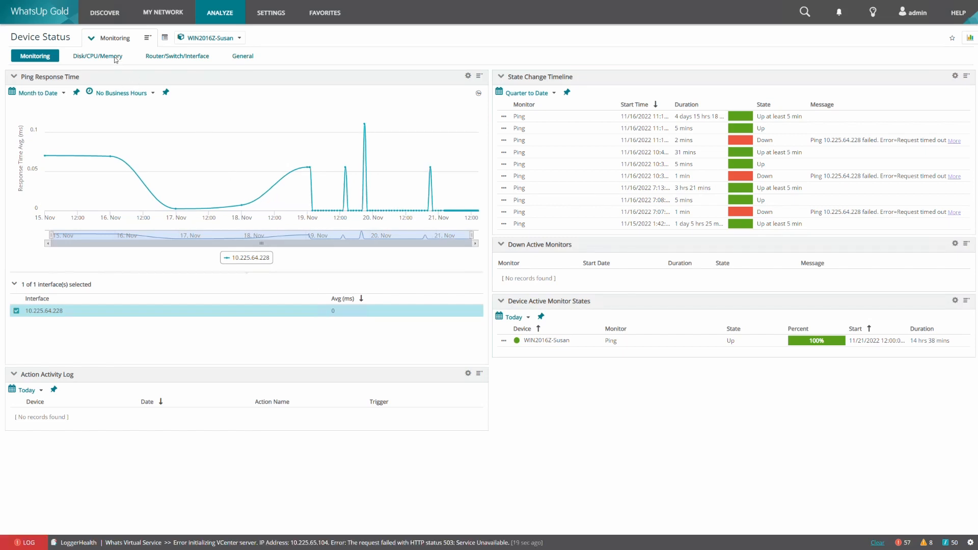
- Show the Disk/CPU/Memory reports for the VC67Appliance device
{"action": "left_click", "coordinate": [98, 55]}
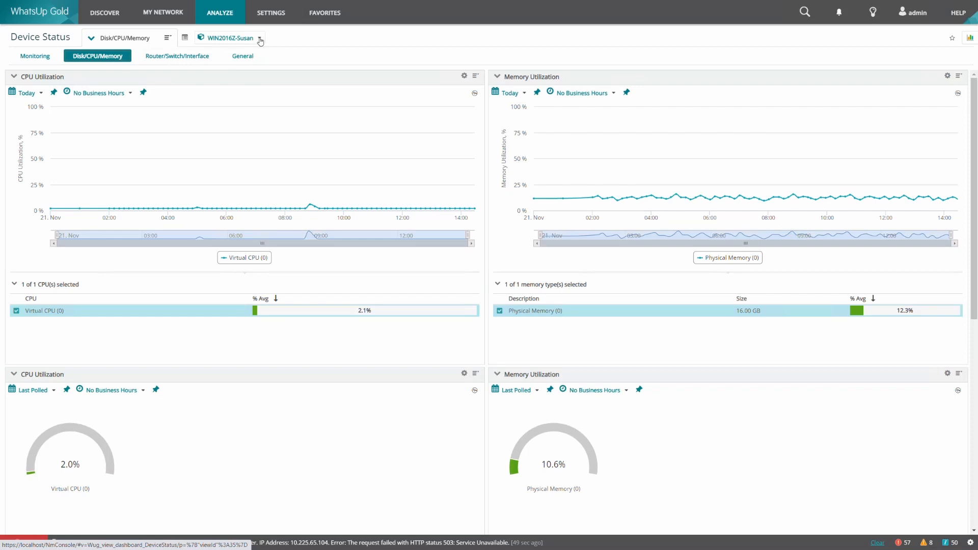
{"action": "left_click", "coordinate": [258, 38]}
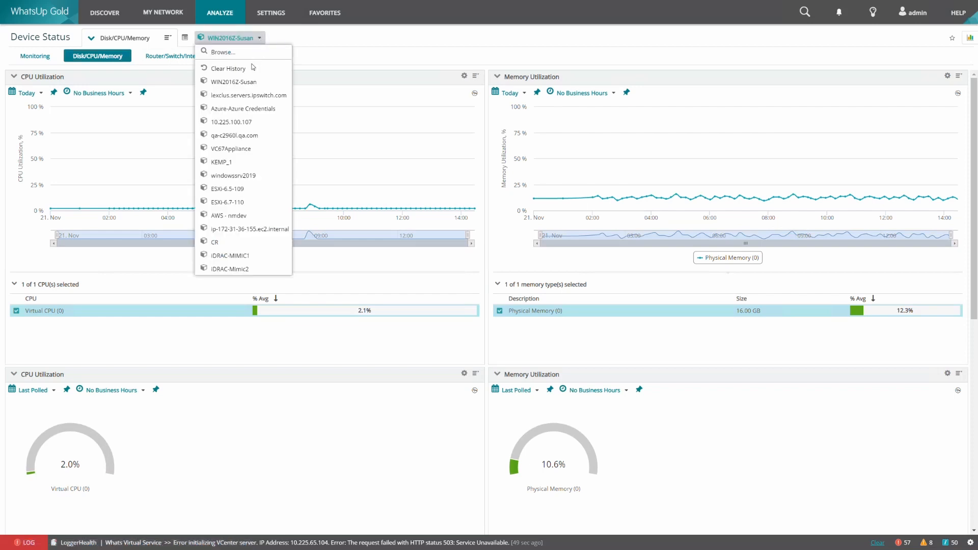
{"action": "left_click", "coordinate": [230, 149]}
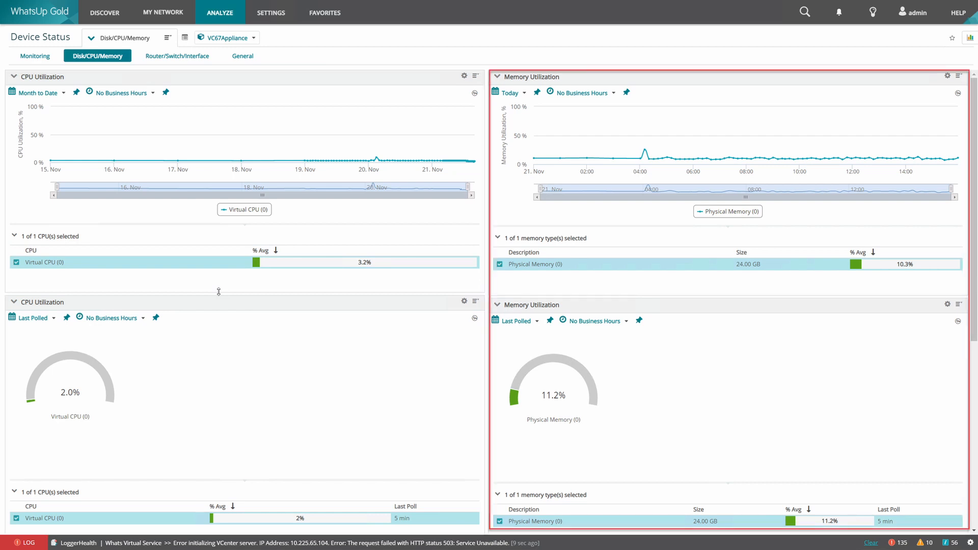
{"action": "scroll", "scroll_direction": "down", "scroll_amount": 3}
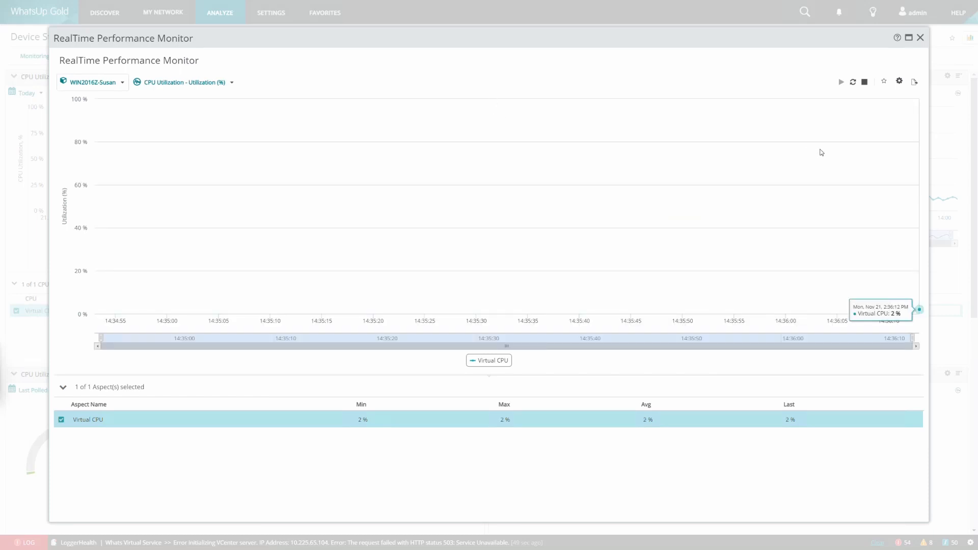
{"action": "mouse_move", "coordinate": [876, 137]}
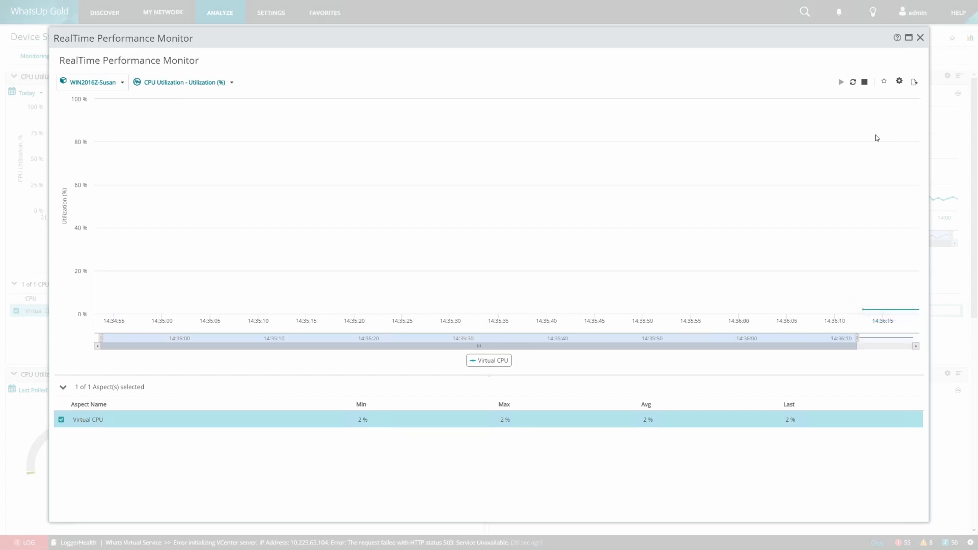
- Close the live CPU monitor and review the CPU Utilization report settings for qa-c2960l.qa.com
{"action": "left_click", "coordinate": [919, 38]}
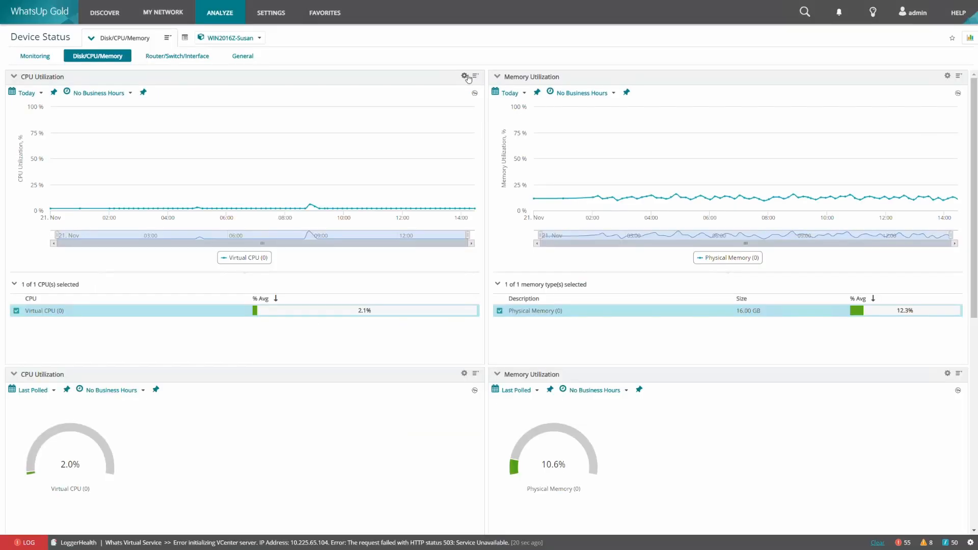
{"action": "left_click", "coordinate": [464, 76]}
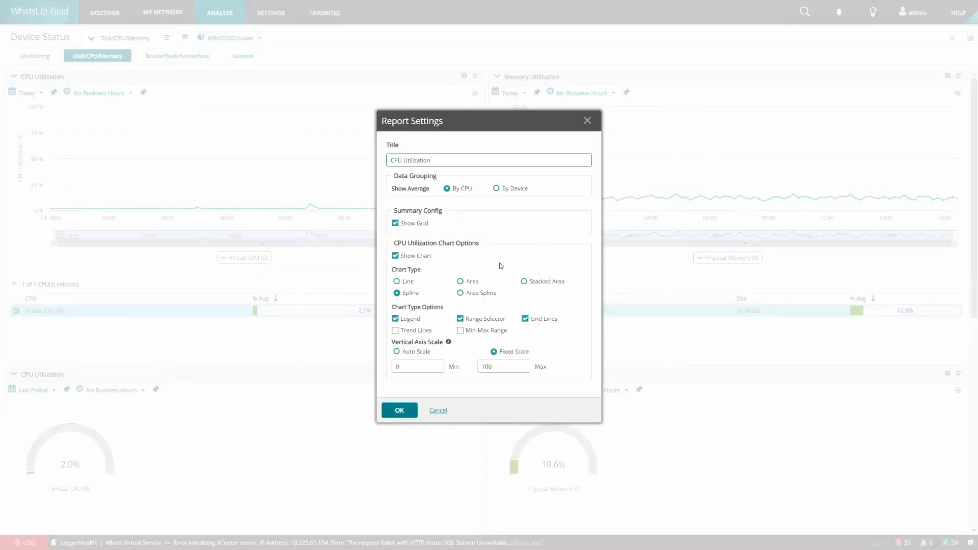
{"action": "left_click", "coordinate": [398, 410]}
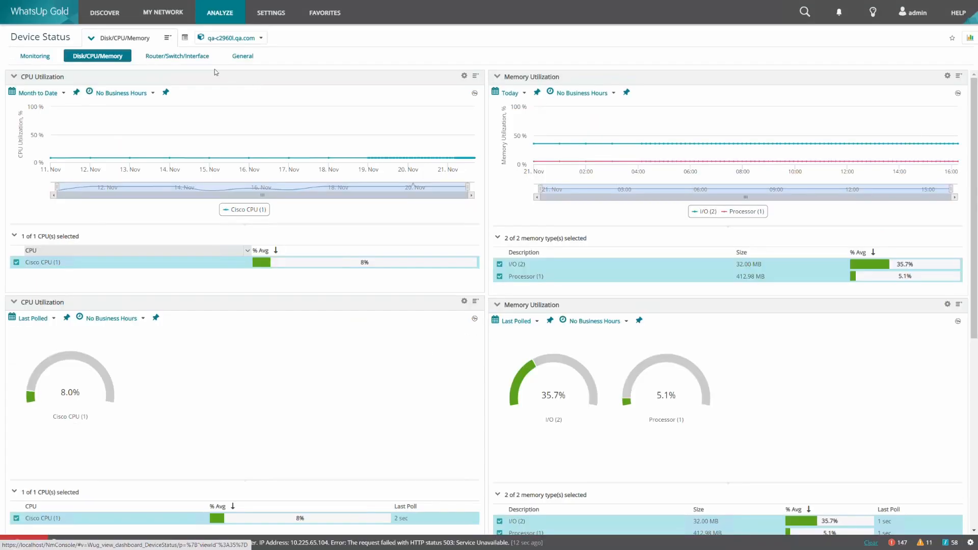
- Show the Router/Switch/Interface view for qa-c2960l.qa.com and expand the Vlan64 interface details
{"action": "left_click", "coordinate": [177, 55]}
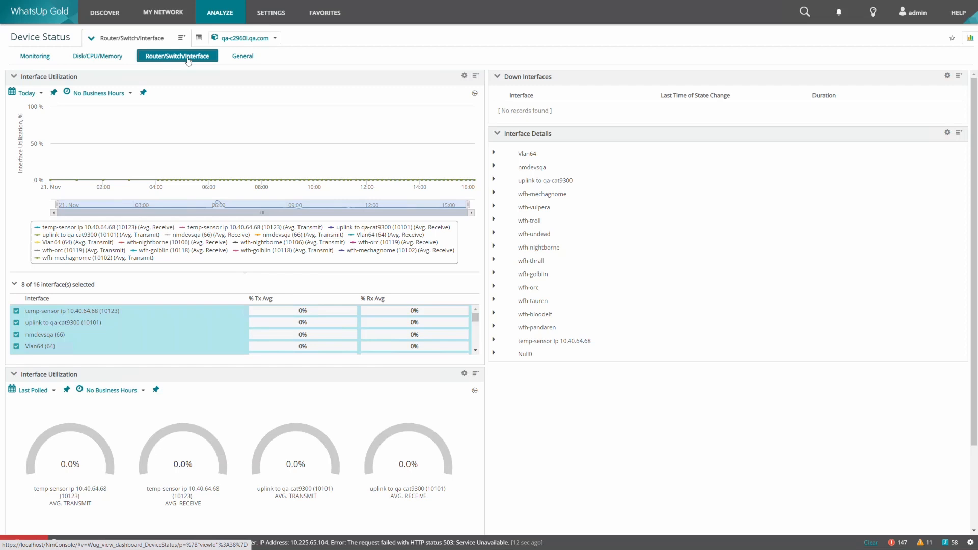
{"action": "left_click", "coordinate": [273, 38]}
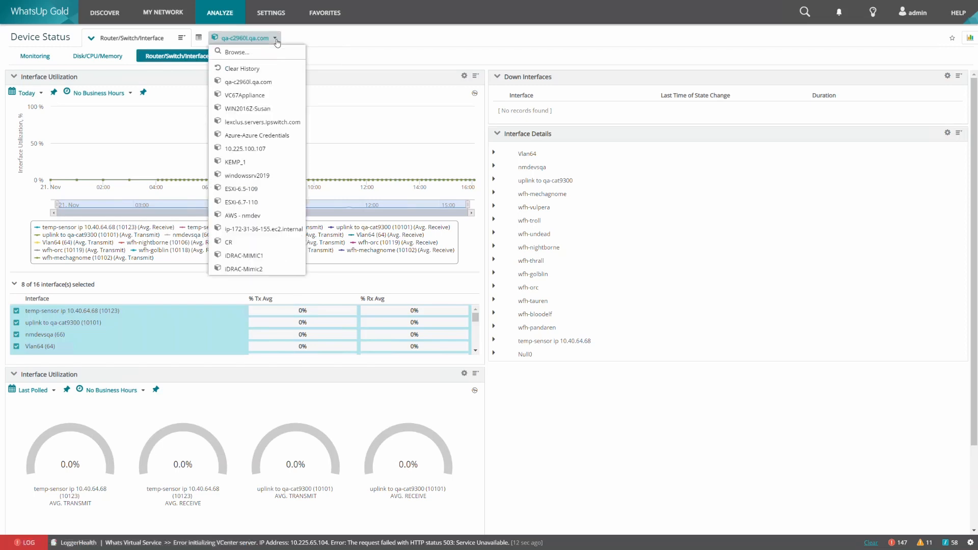
{"action": "left_click", "coordinate": [325, 38]}
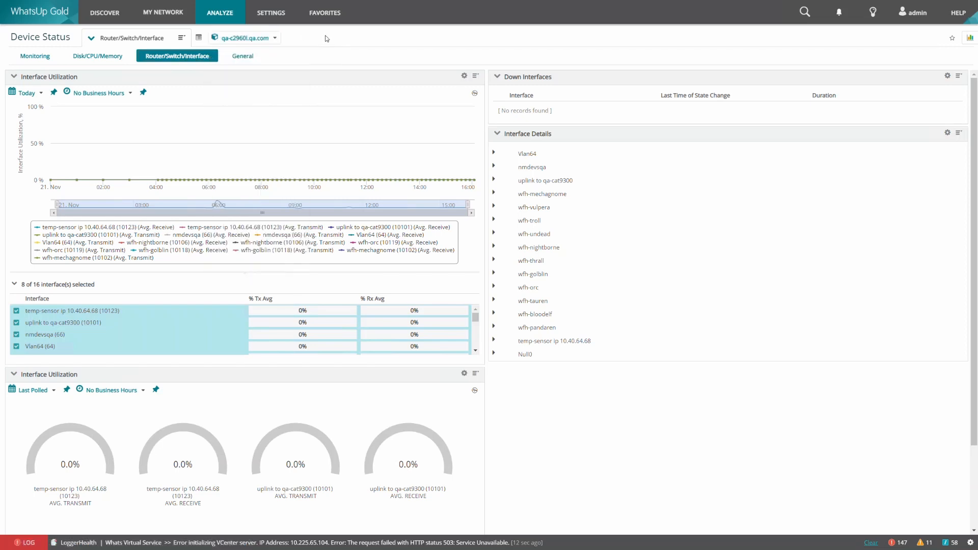
{"action": "mouse_move", "coordinate": [203, 81]}
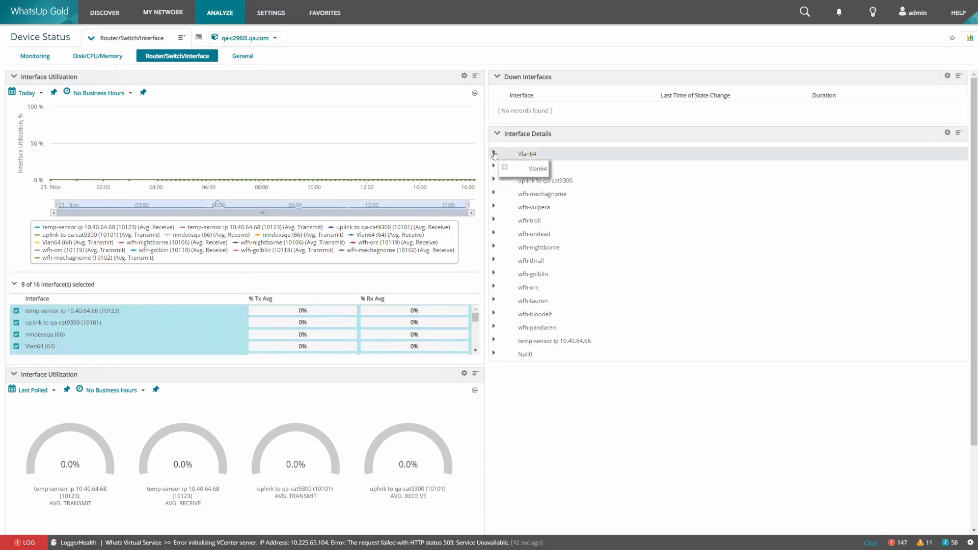
{"action": "left_click", "coordinate": [494, 154]}
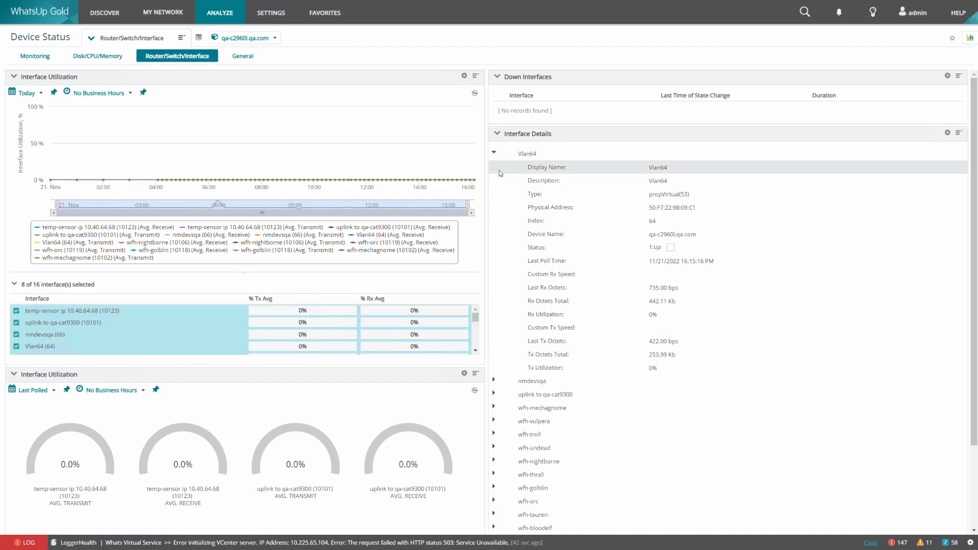
{"action": "scroll", "scroll_direction": "down", "scroll_amount": 3}
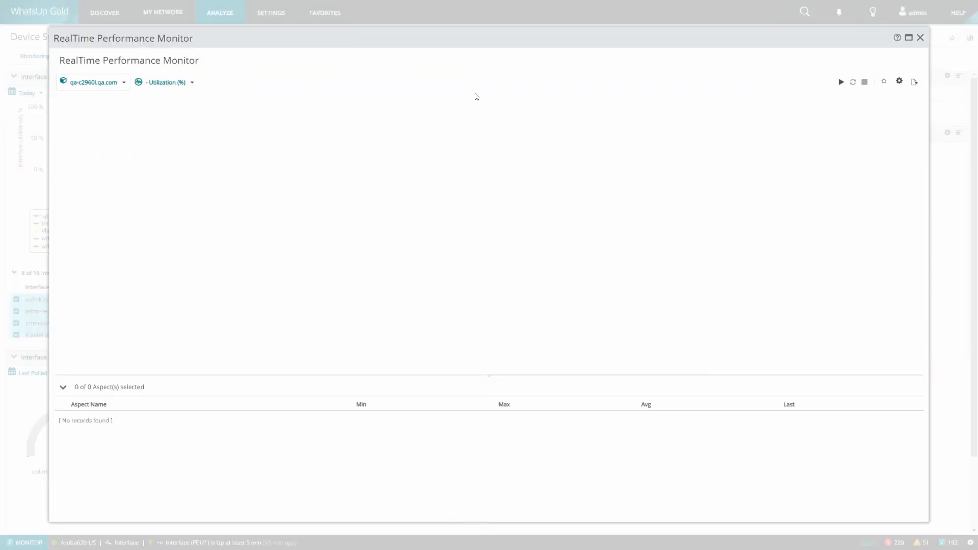
{"action": "left_click", "coordinate": [841, 81]}
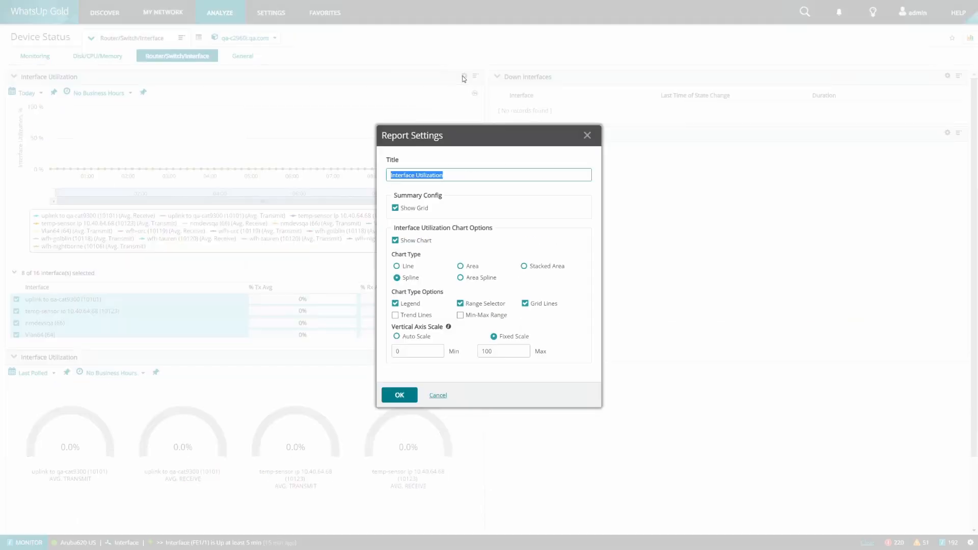
{"action": "left_click", "coordinate": [243, 55]}
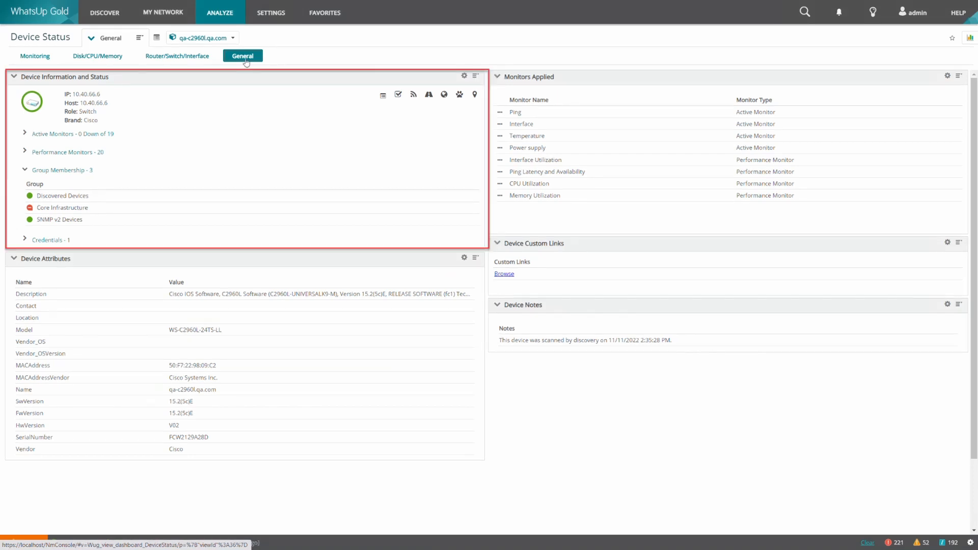
{"action": "mouse_move", "coordinate": [382, 94]}
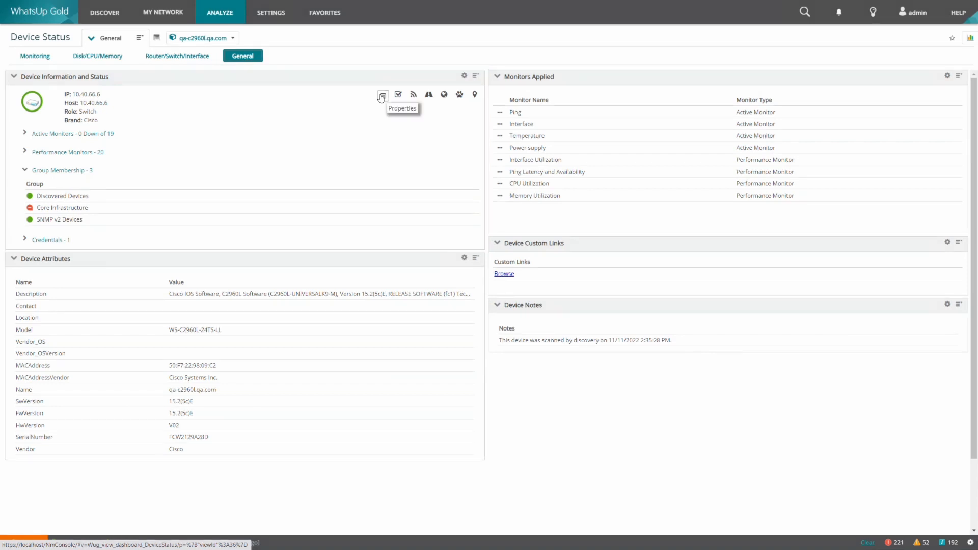
{"action": "mouse_move", "coordinate": [398, 94]}
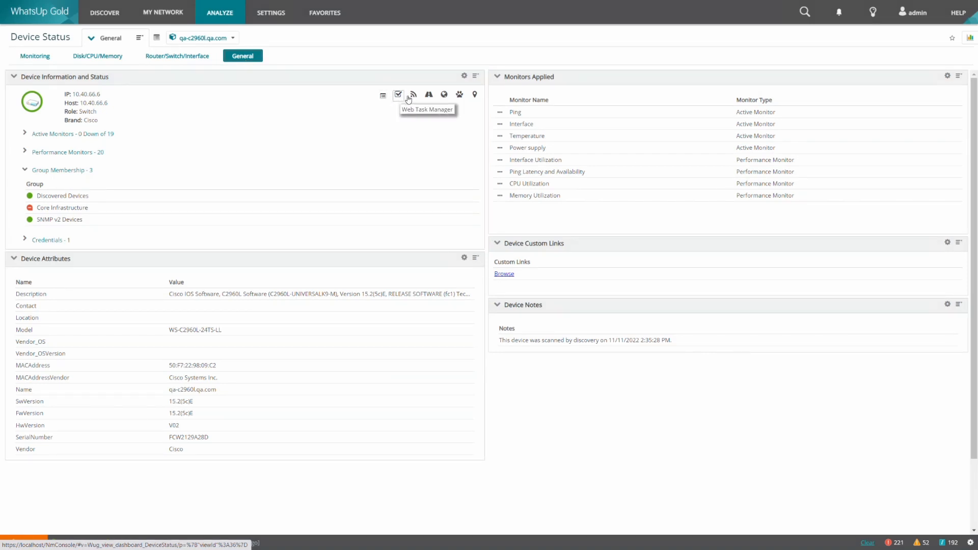
{"action": "mouse_move", "coordinate": [429, 94]}
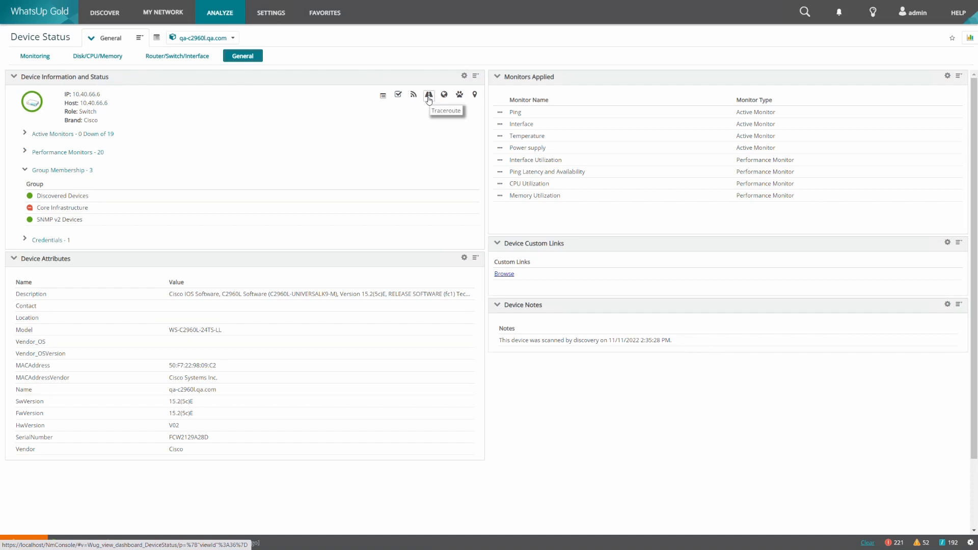
{"action": "mouse_move", "coordinate": [443, 94]}
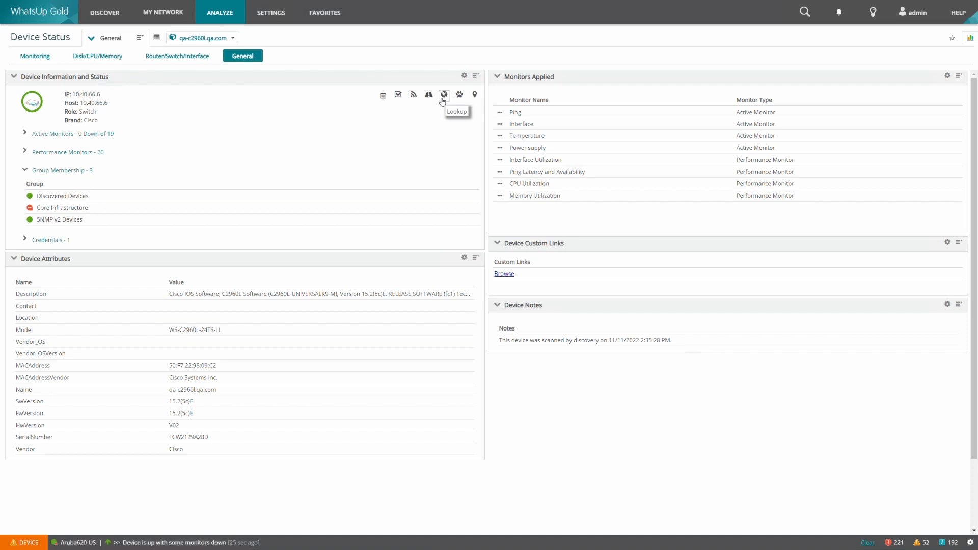
{"action": "mouse_move", "coordinate": [460, 94]}
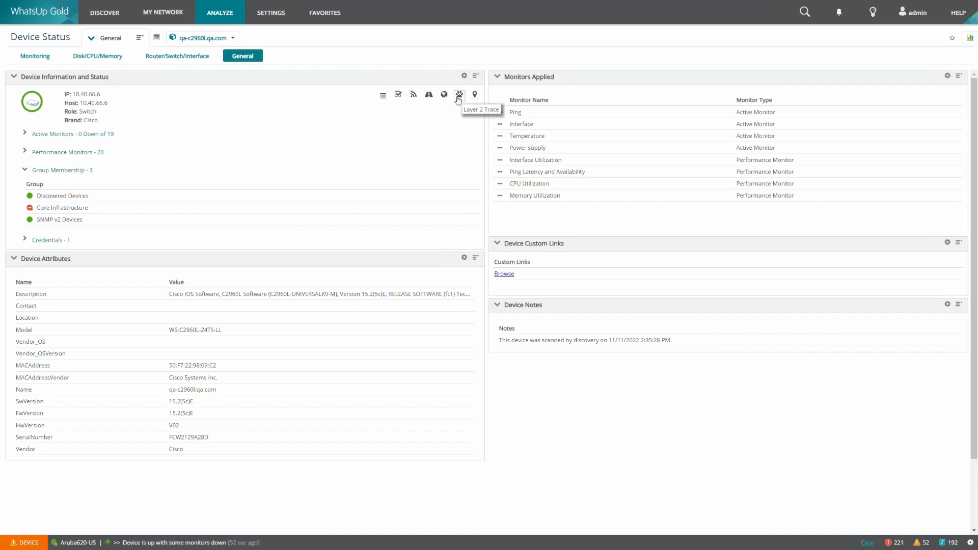
{"action": "mouse_move", "coordinate": [475, 94]}
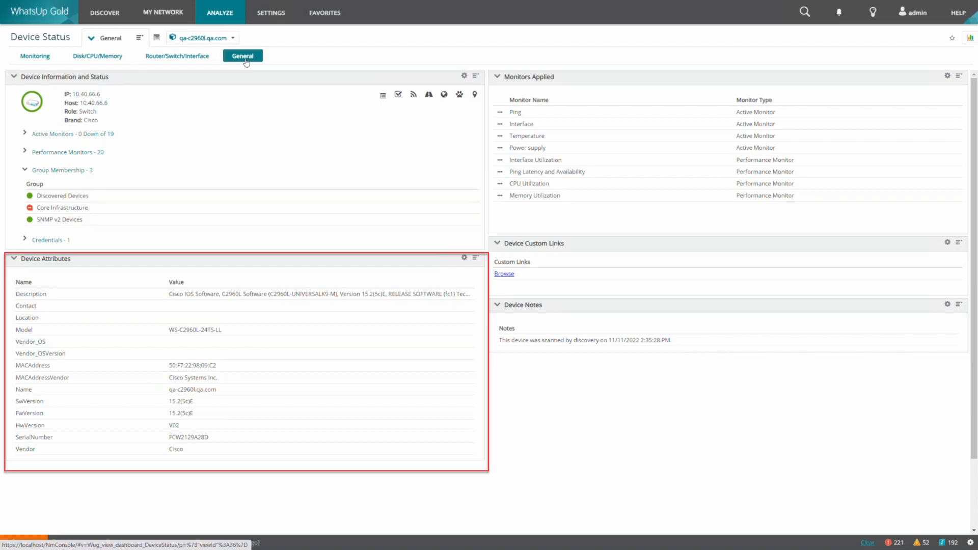
- Show the General status view for the qa-c2960l.qa.com switch with its view options
{"action": "left_click", "coordinate": [140, 37]}
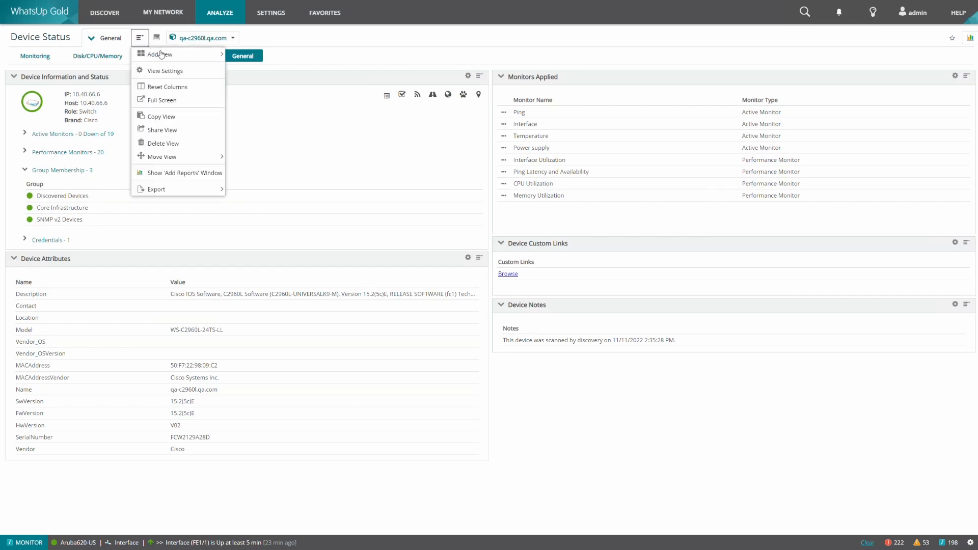
{"action": "mouse_move", "coordinate": [160, 54]}
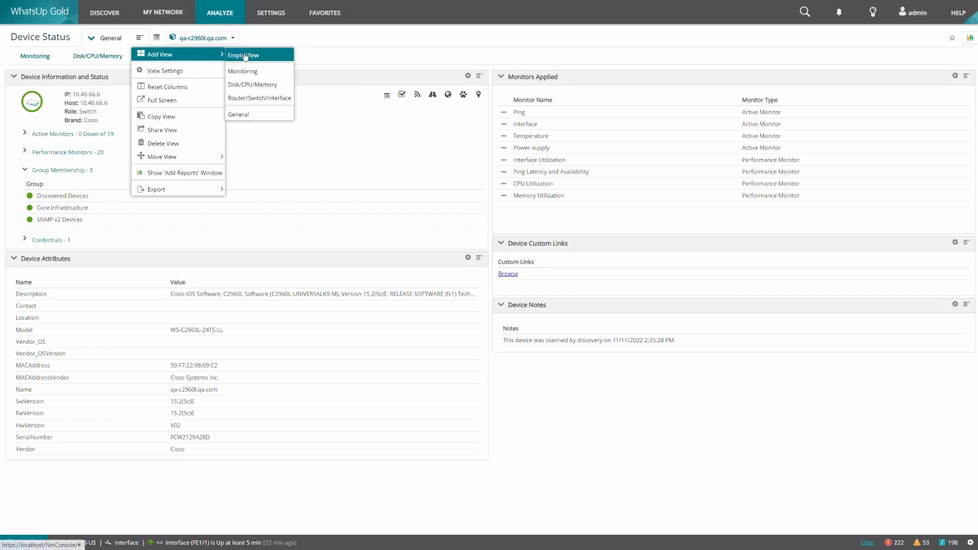
- Start an empty view named 'Sample View' and raise its Columns count to 3
{"action": "left_click", "coordinate": [243, 55]}
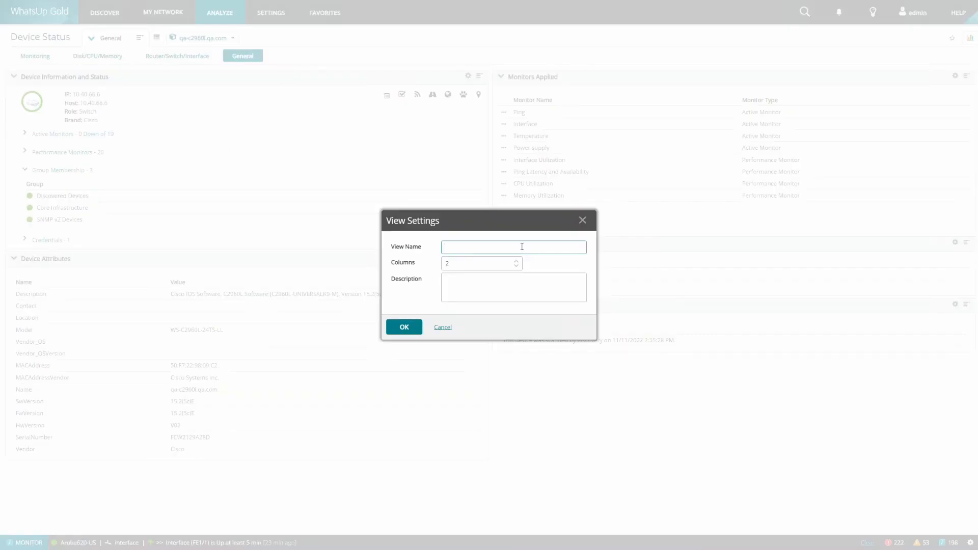
{"action": "type", "text": "Sample V"}
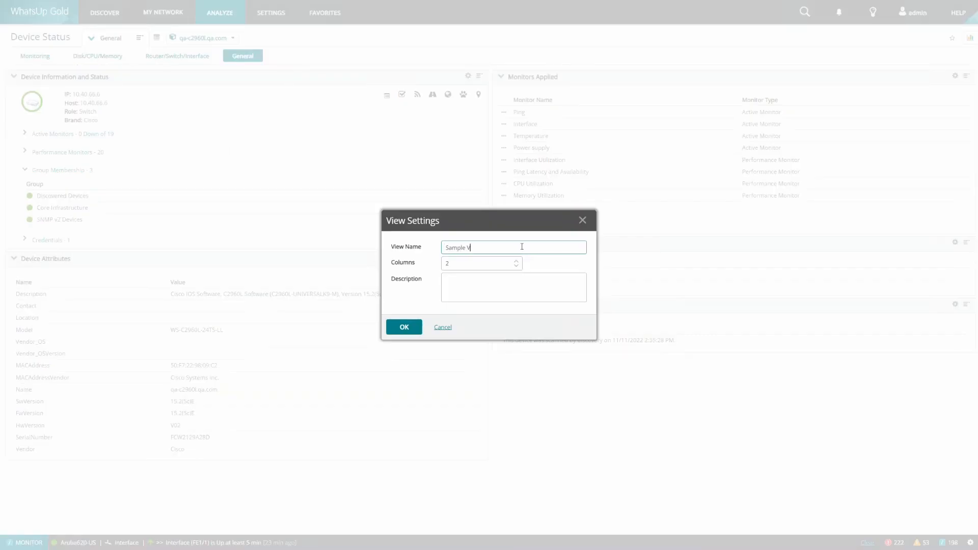
{"action": "type", "text": "iew"}
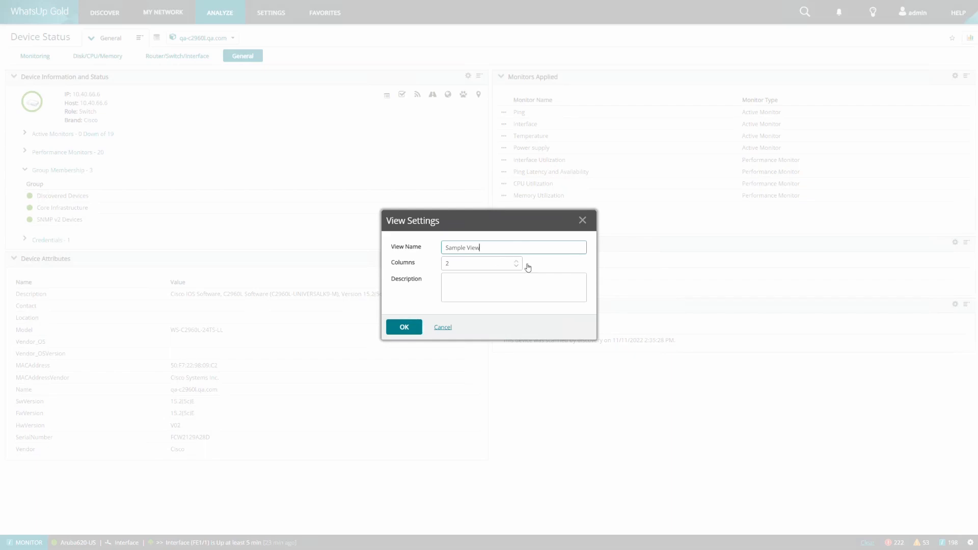
{"action": "left_click", "coordinate": [515, 261]}
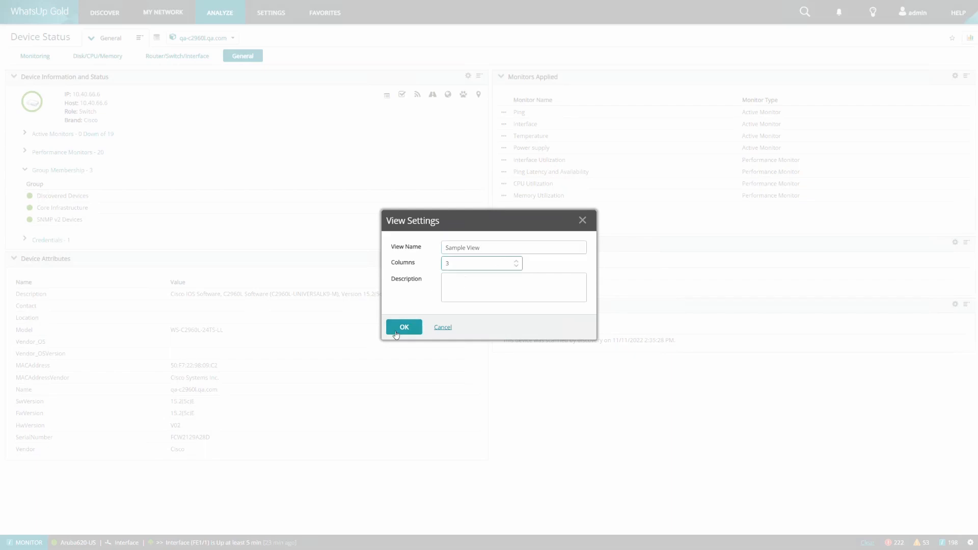
- Create Sample View and add the Active Monitor Availability report to Column 1
{"action": "left_click", "coordinate": [403, 327]}
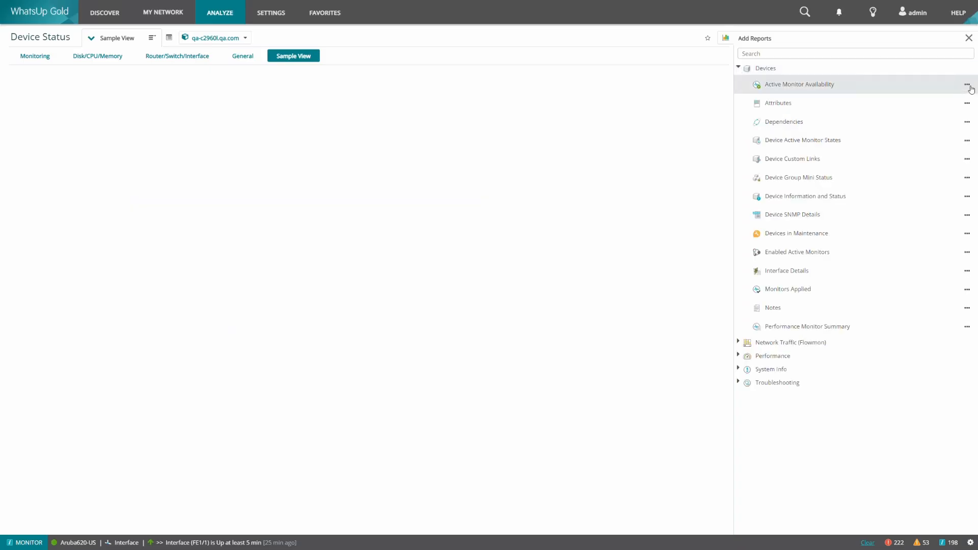
{"action": "left_click", "coordinate": [968, 85]}
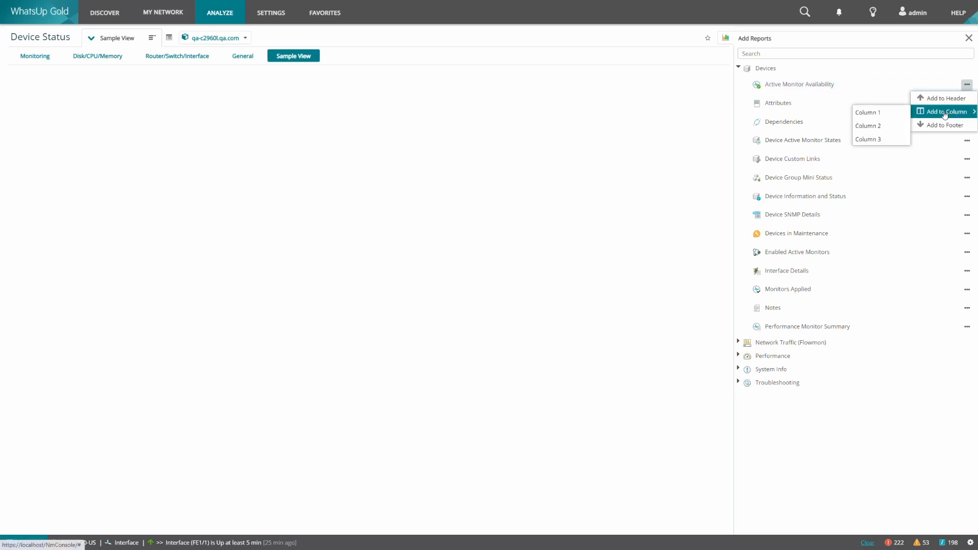
{"action": "left_click", "coordinate": [867, 112]}
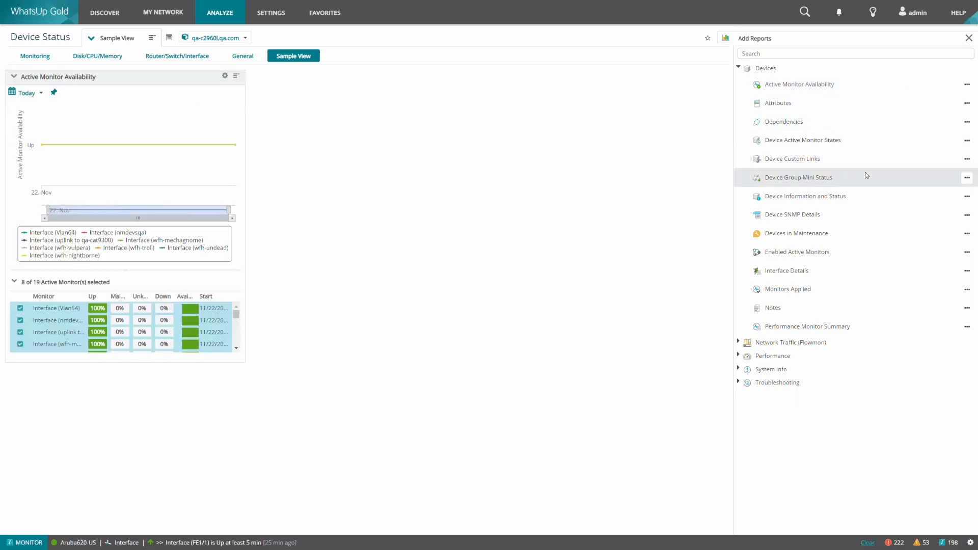
- Add Device Group Mini Status to Column 2 and expand the Troubleshooting reports group
{"action": "left_click", "coordinate": [967, 177]}
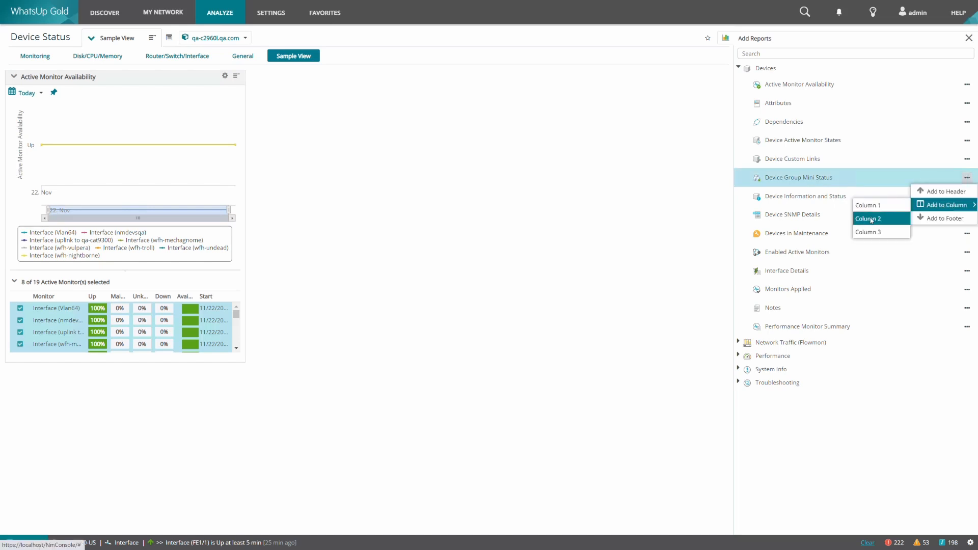
{"action": "left_click", "coordinate": [868, 205]}
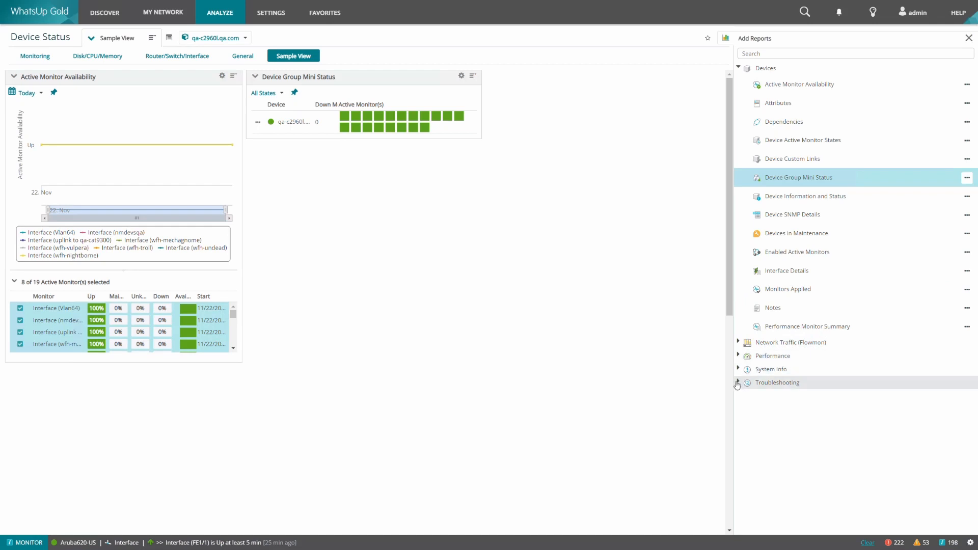
{"action": "left_click", "coordinate": [737, 382]}
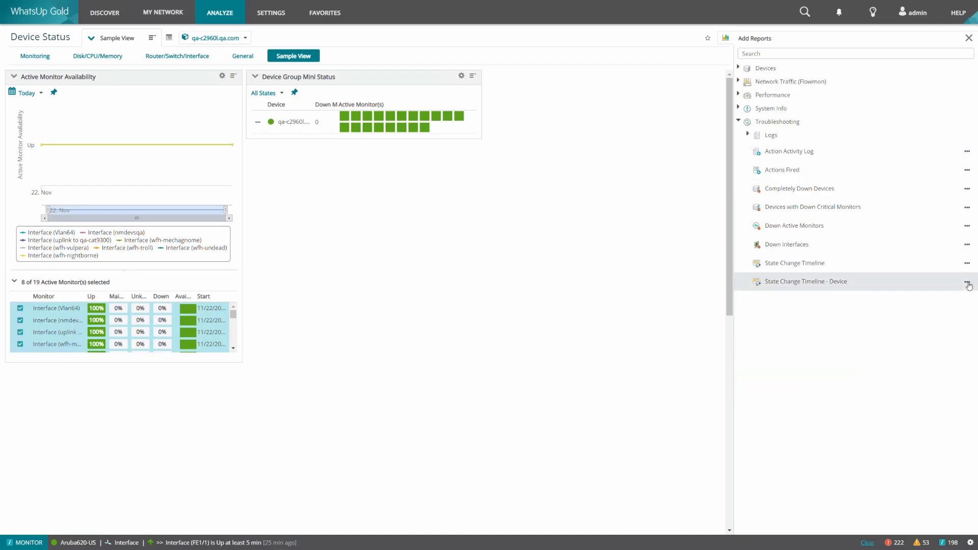
{"action": "left_click", "coordinate": [968, 282]}
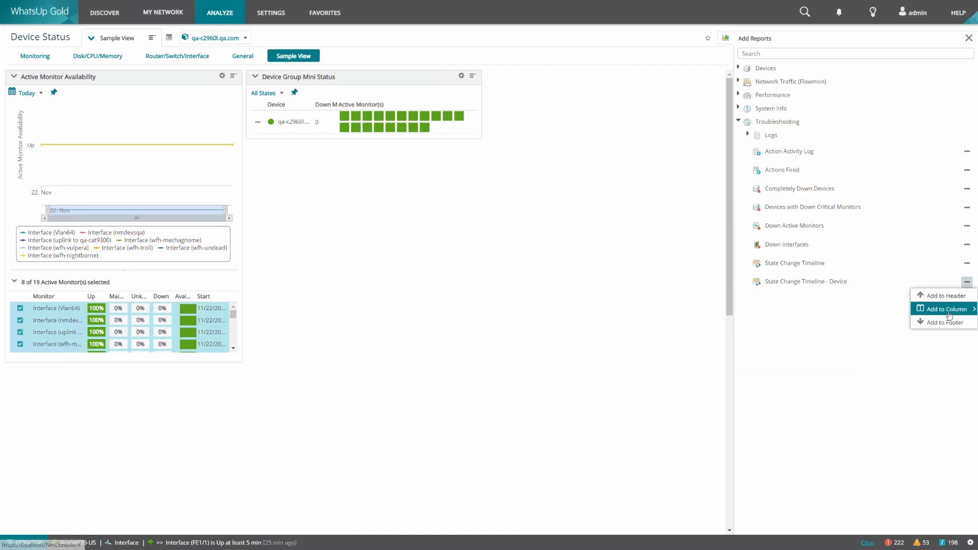